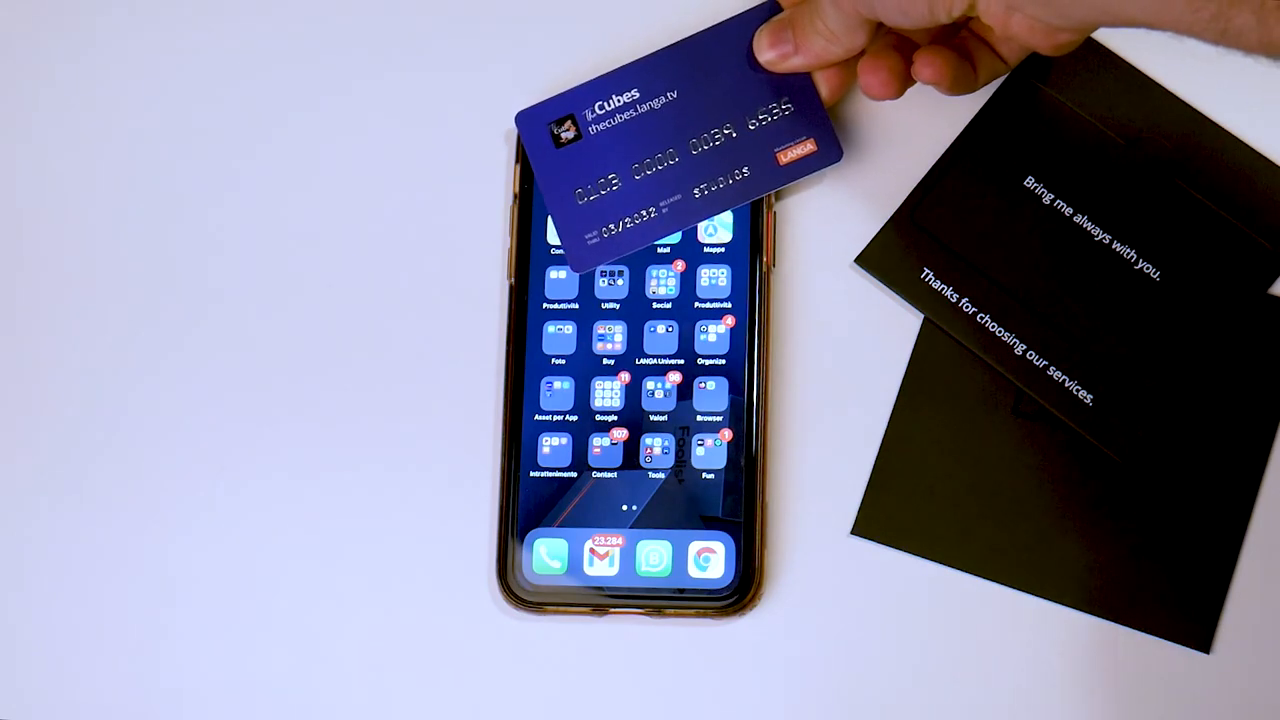
- Bring up the Account page showing username, email and name details
left_click(708, 556)
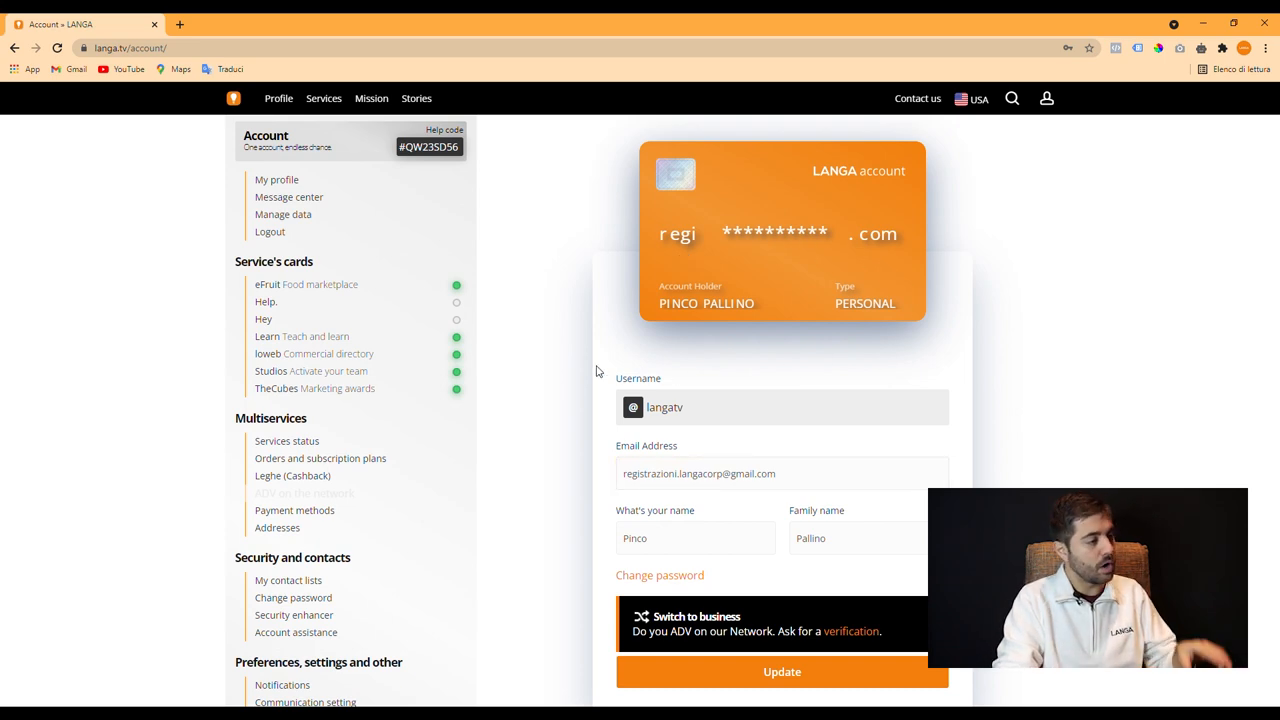
mouse_move(490, 400)
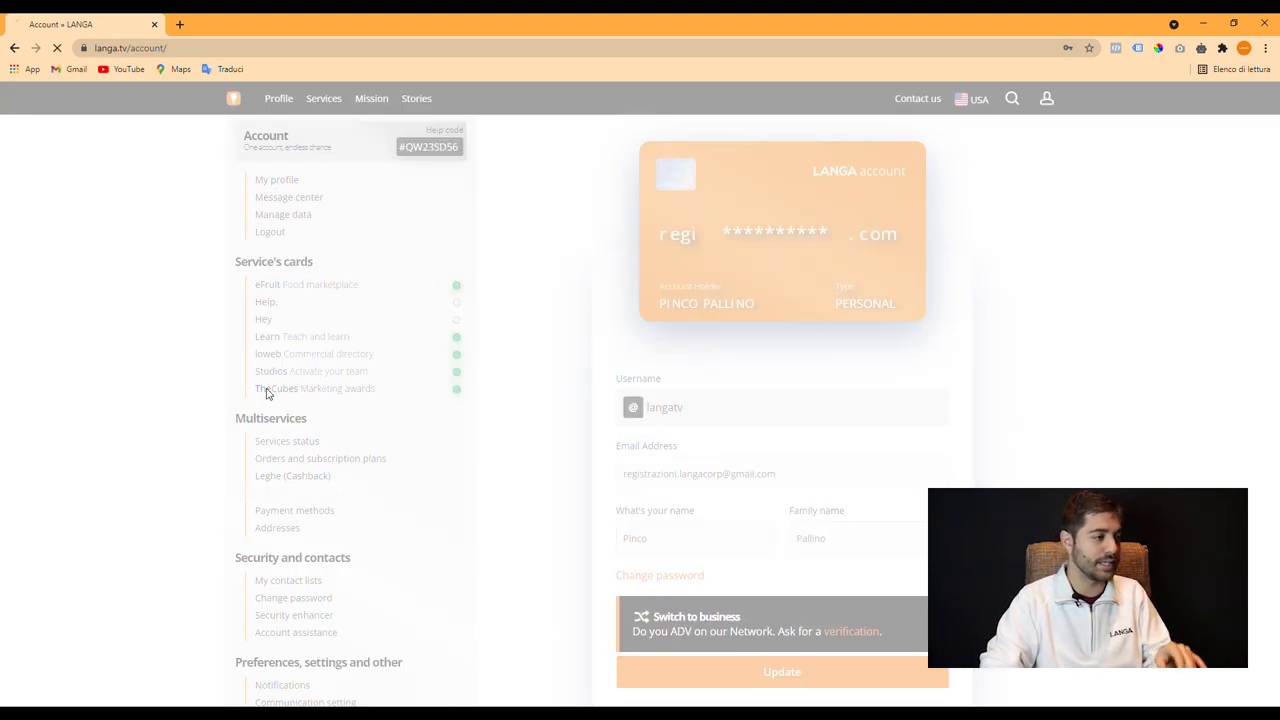
- Show TheCubes service card and overview, then go to its dashboard service
left_click(276, 388)
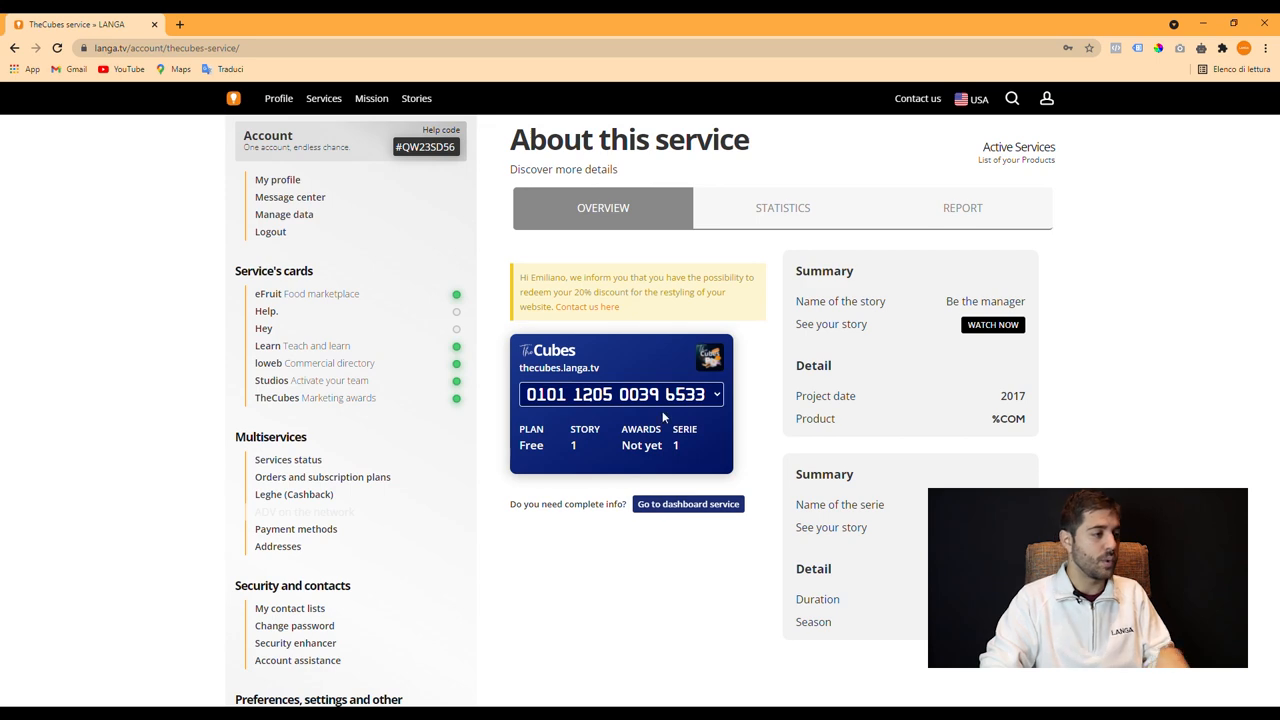
scroll("down", 3)
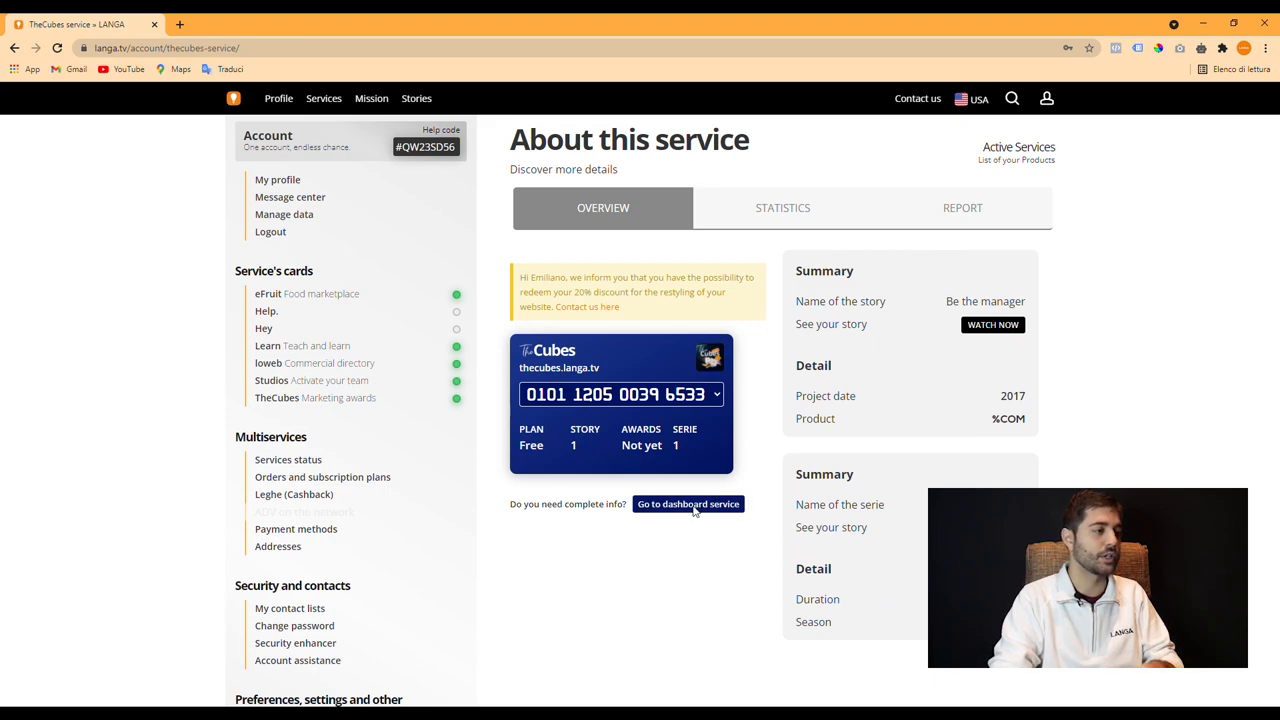
left_click(688, 504)
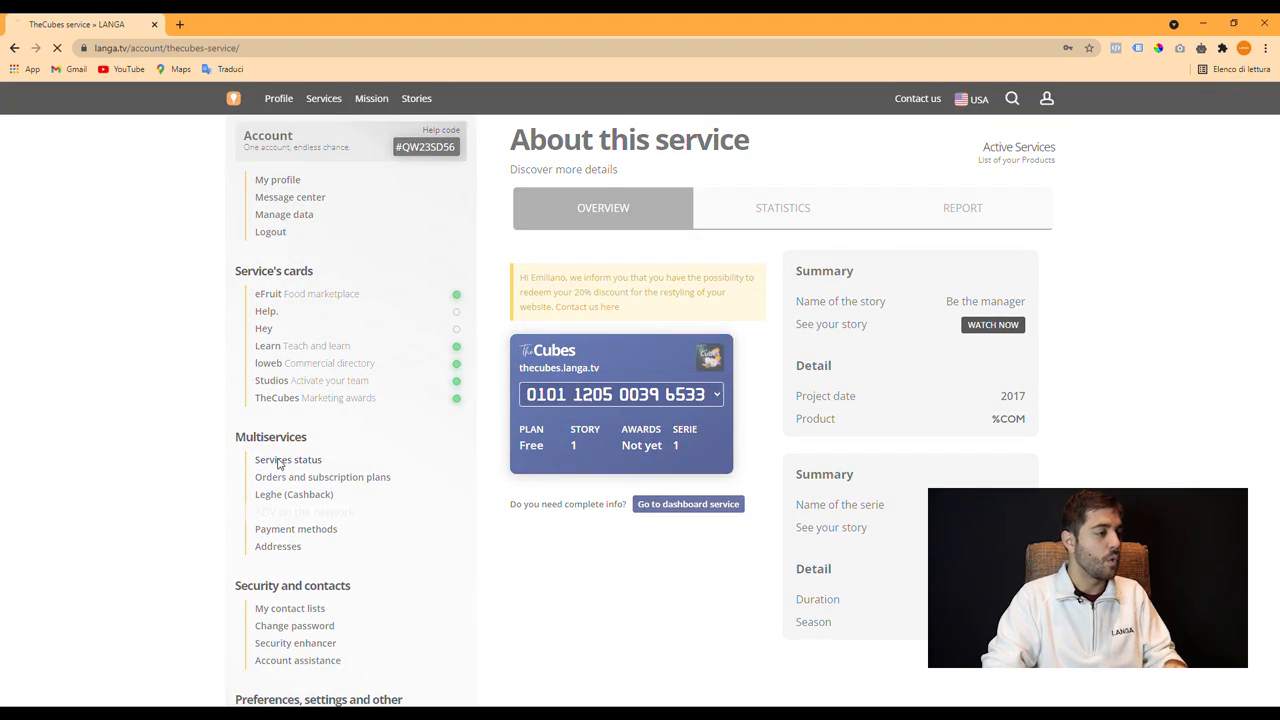
left_click(288, 458)
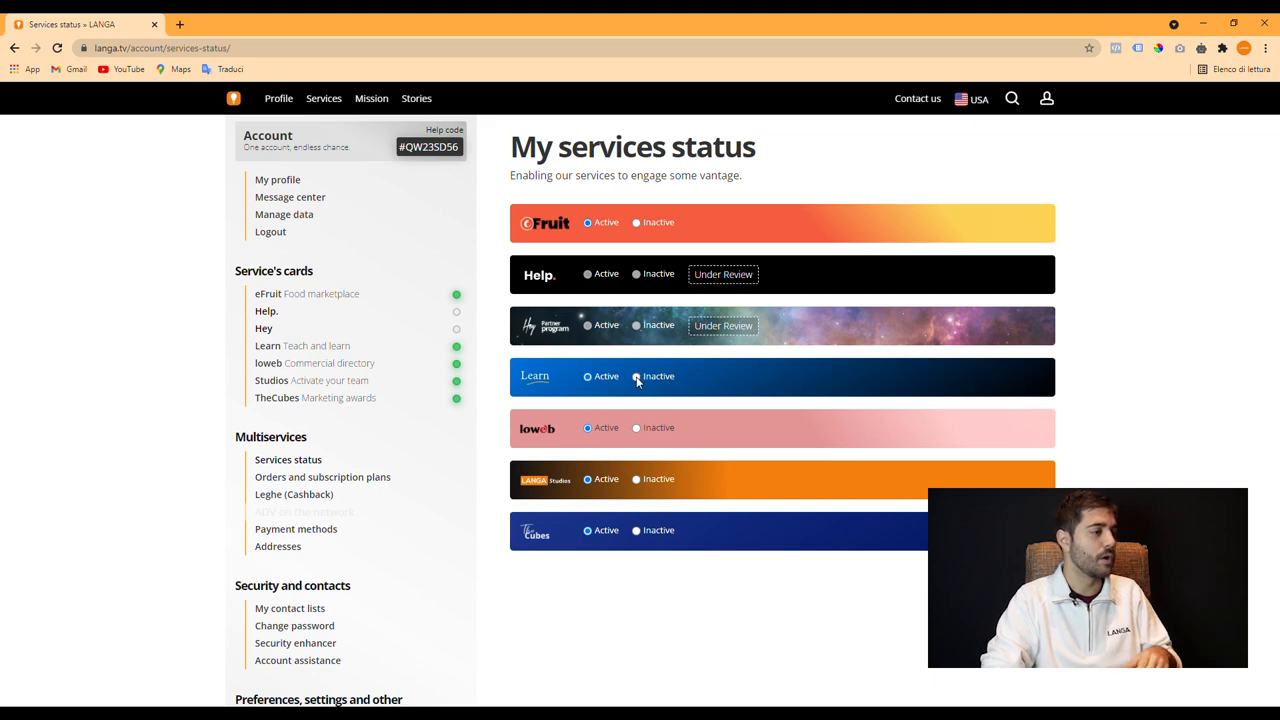
mouse_move(416, 340)
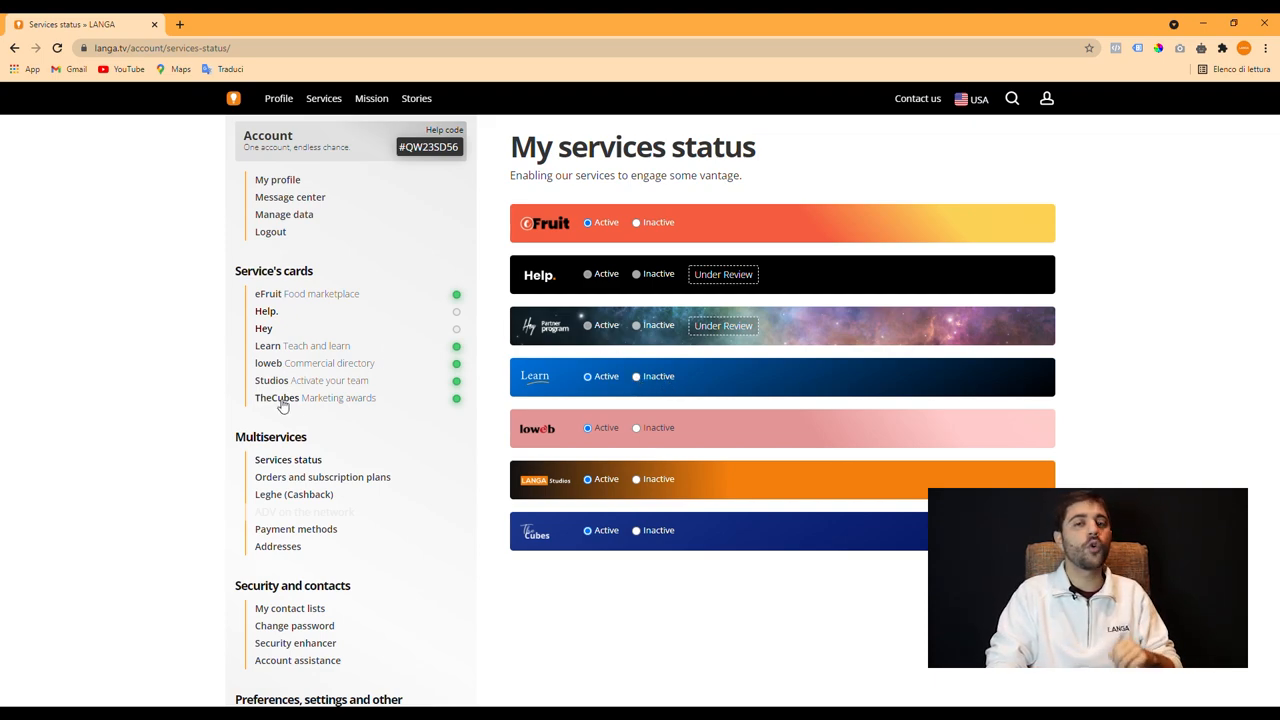
left_click(276, 396)
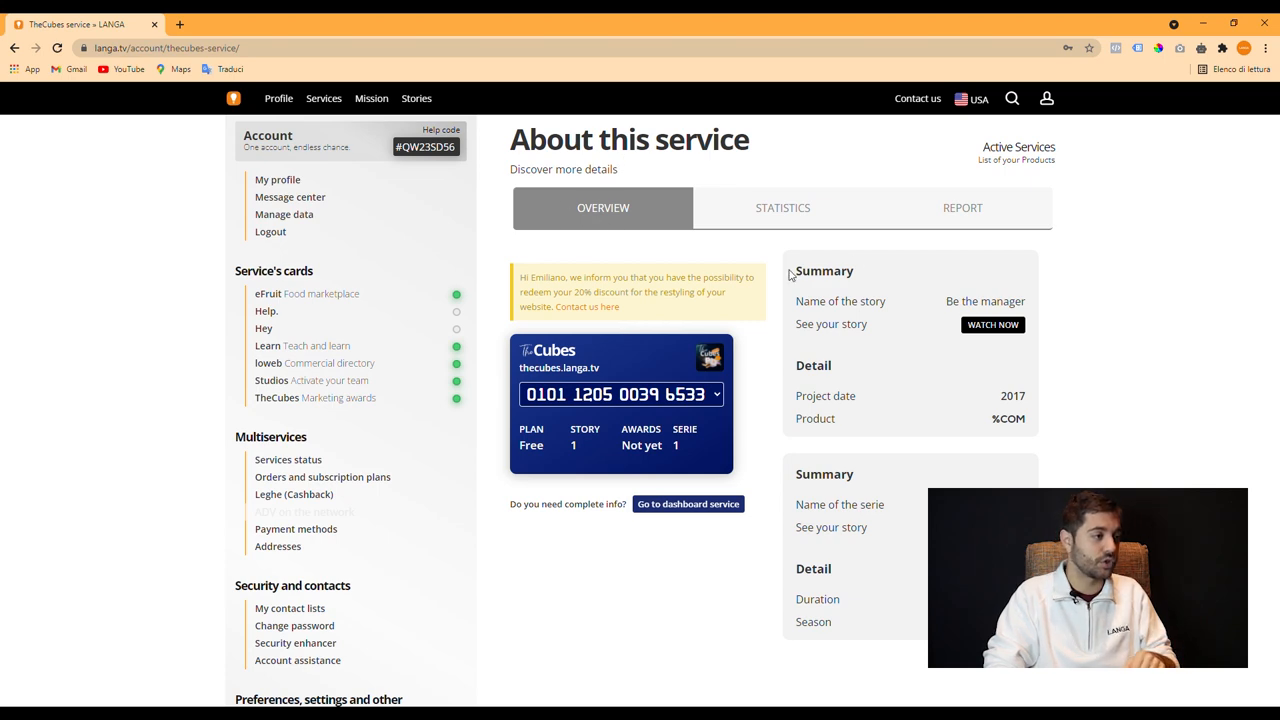
left_click(962, 208)
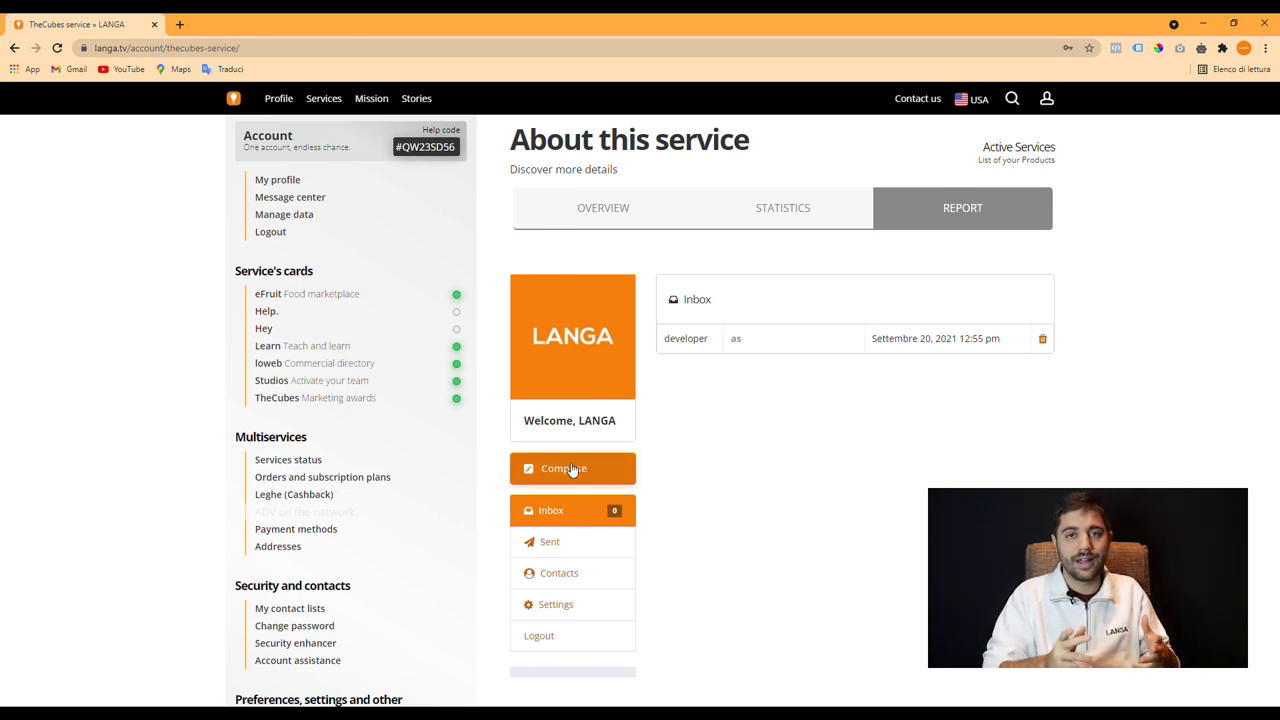
left_click(564, 468)
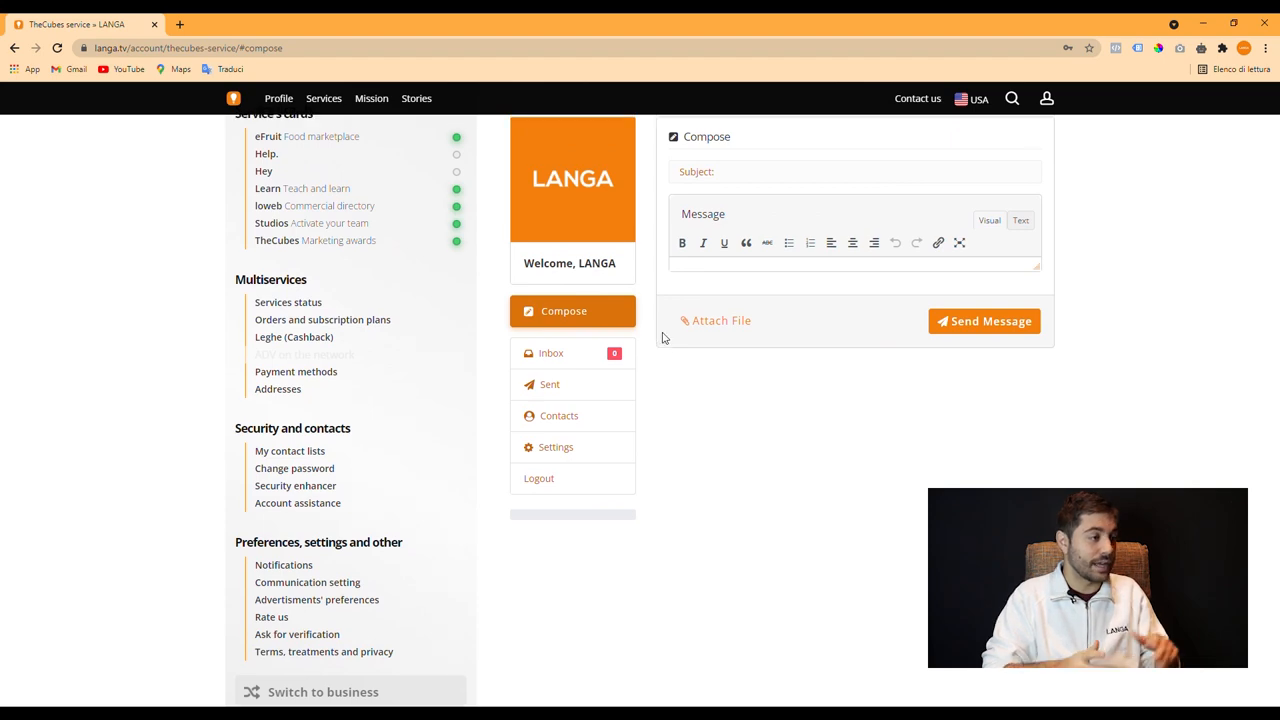
left_click(1020, 220)
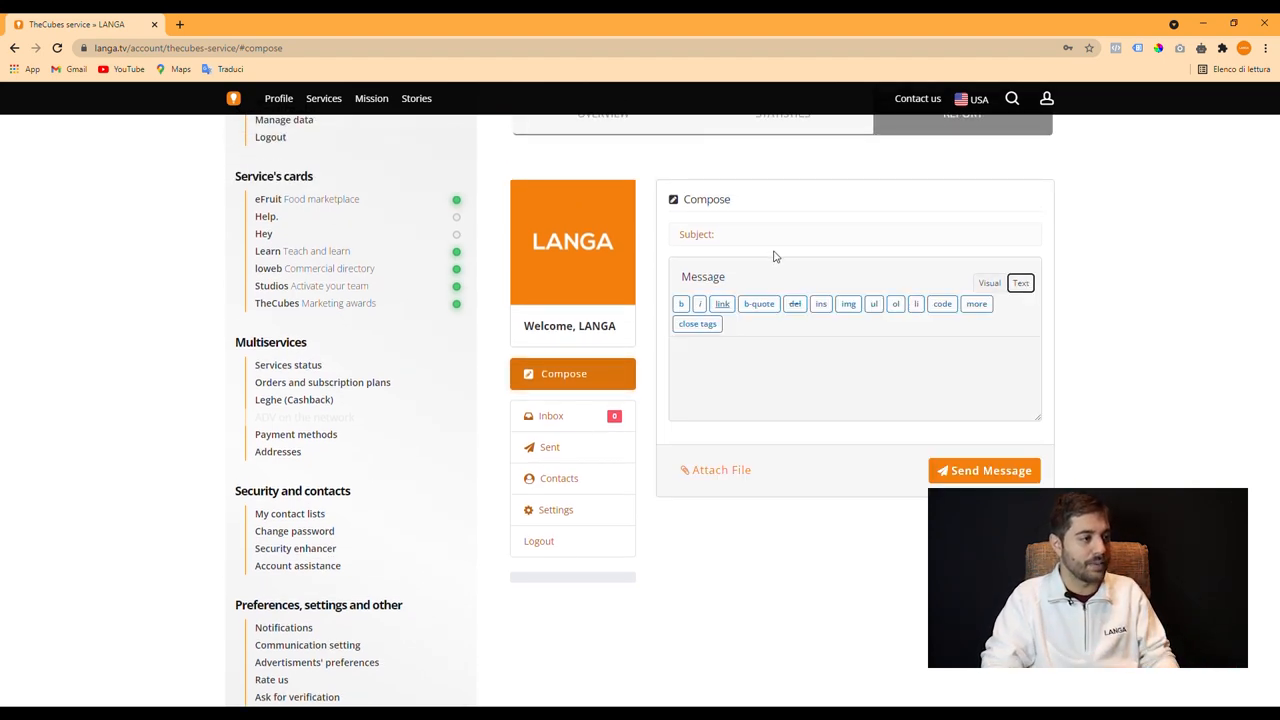
left_click(856, 232)
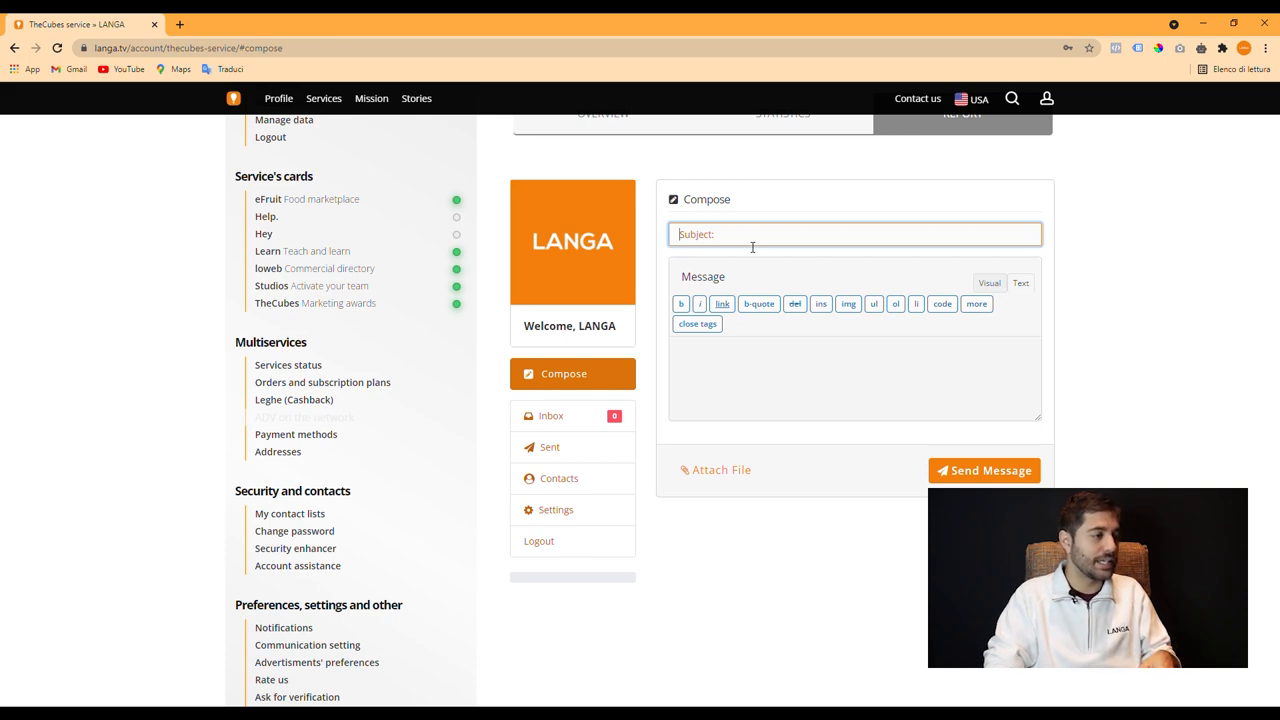
type("Wh")
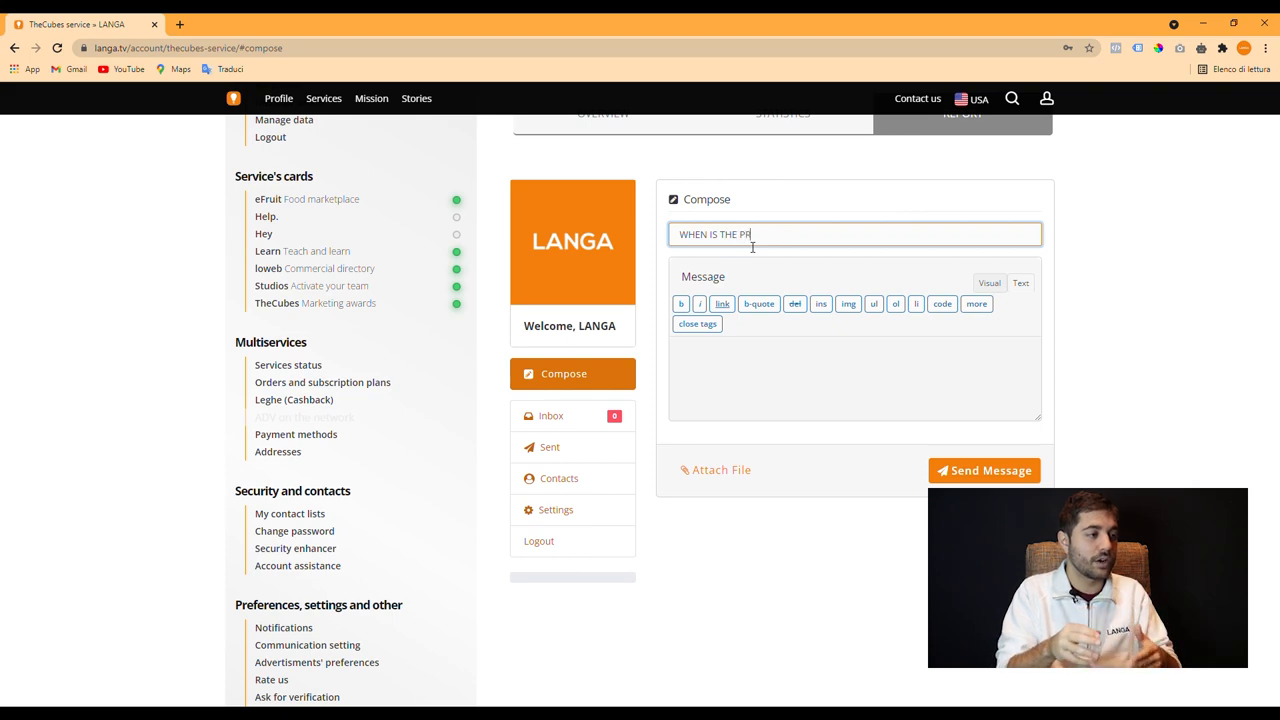
type("OJECT RE")
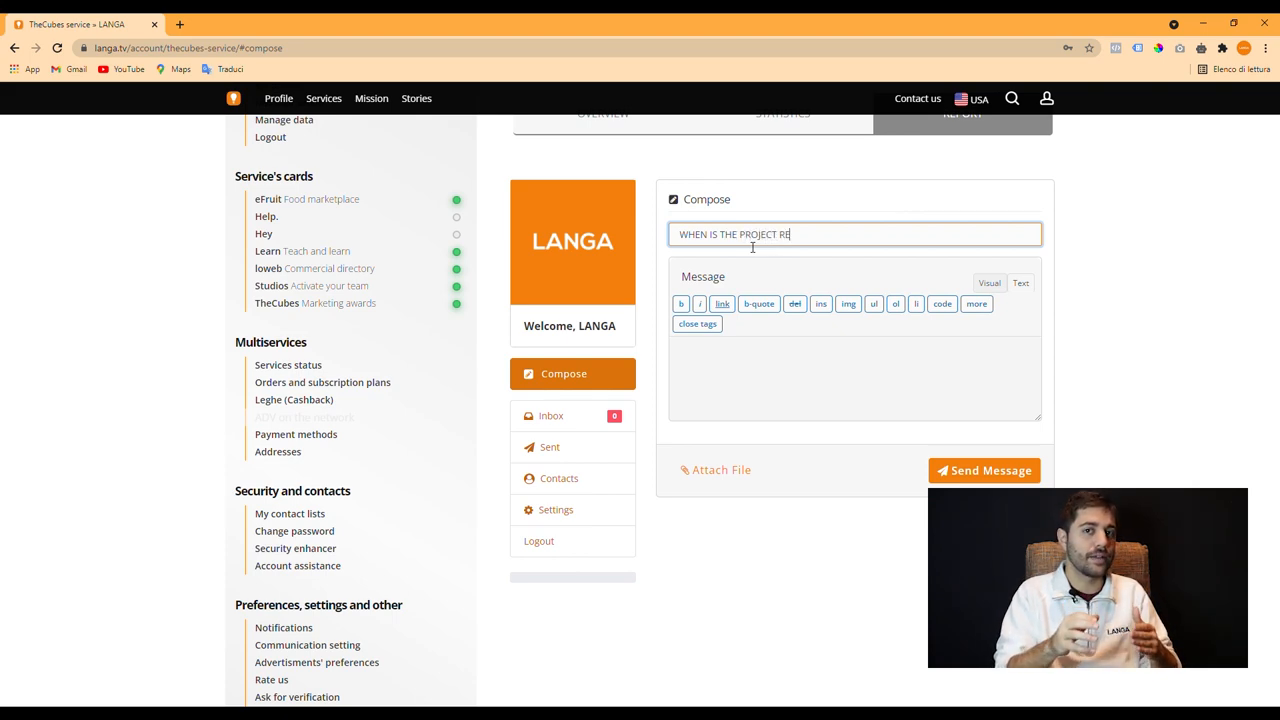
type("LEASED?")
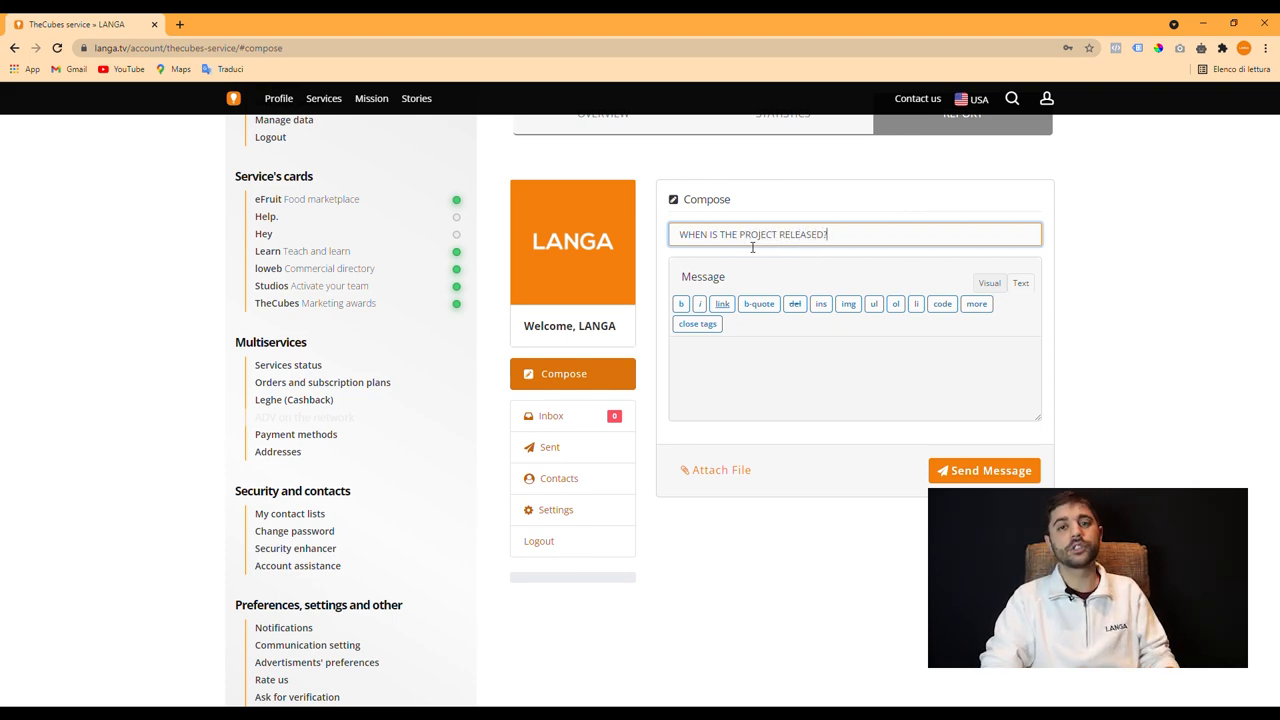
type("IDSI")
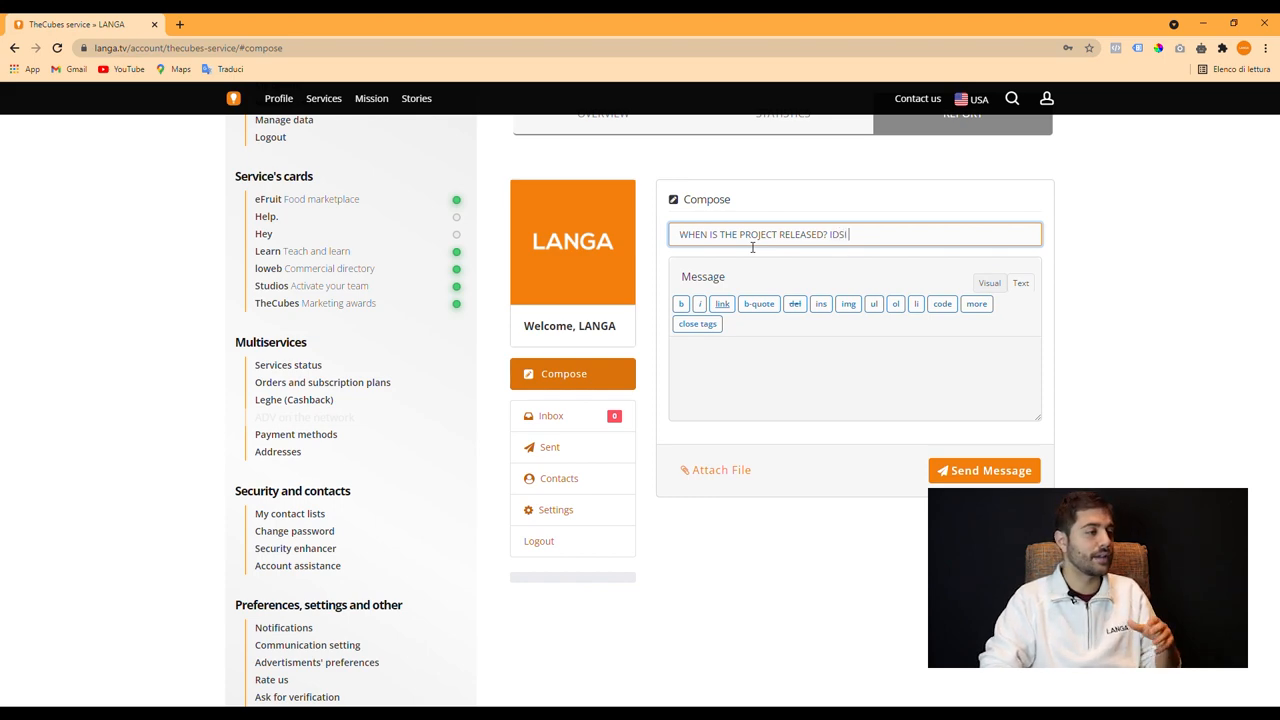
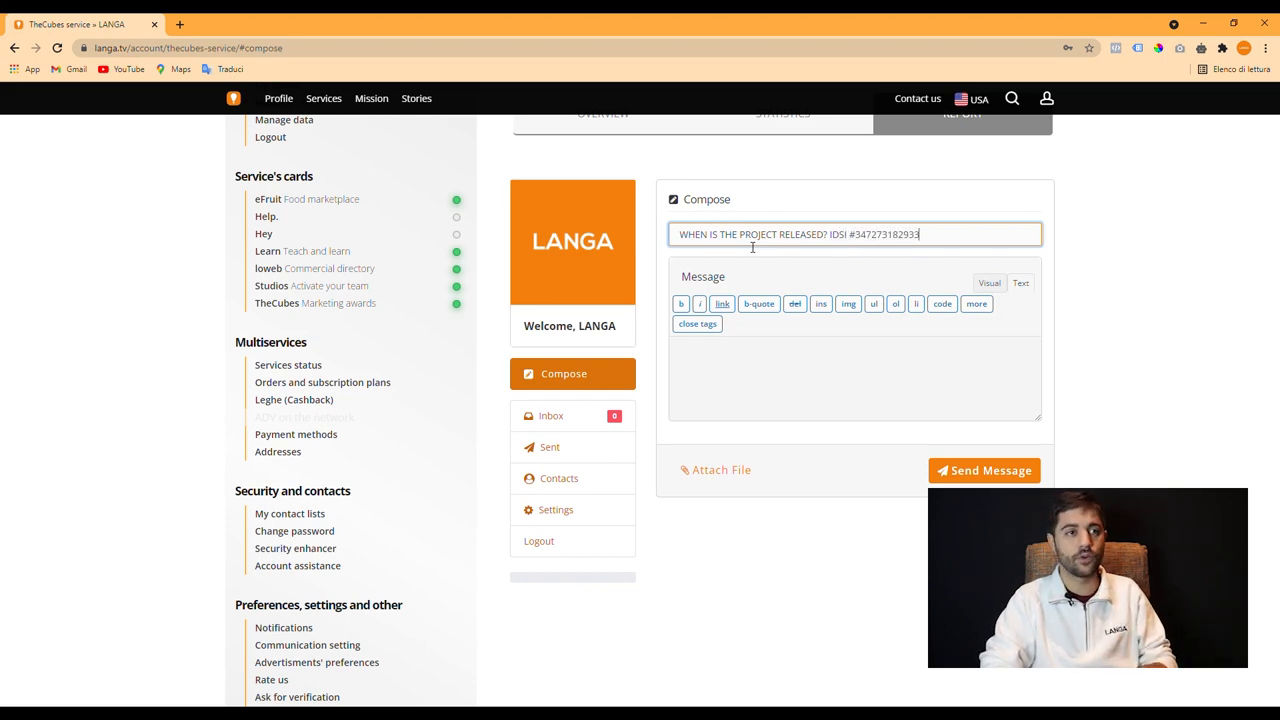
- Write the body 'Hello, wanted to know' and move on to Account assistance
left_click(854, 378)
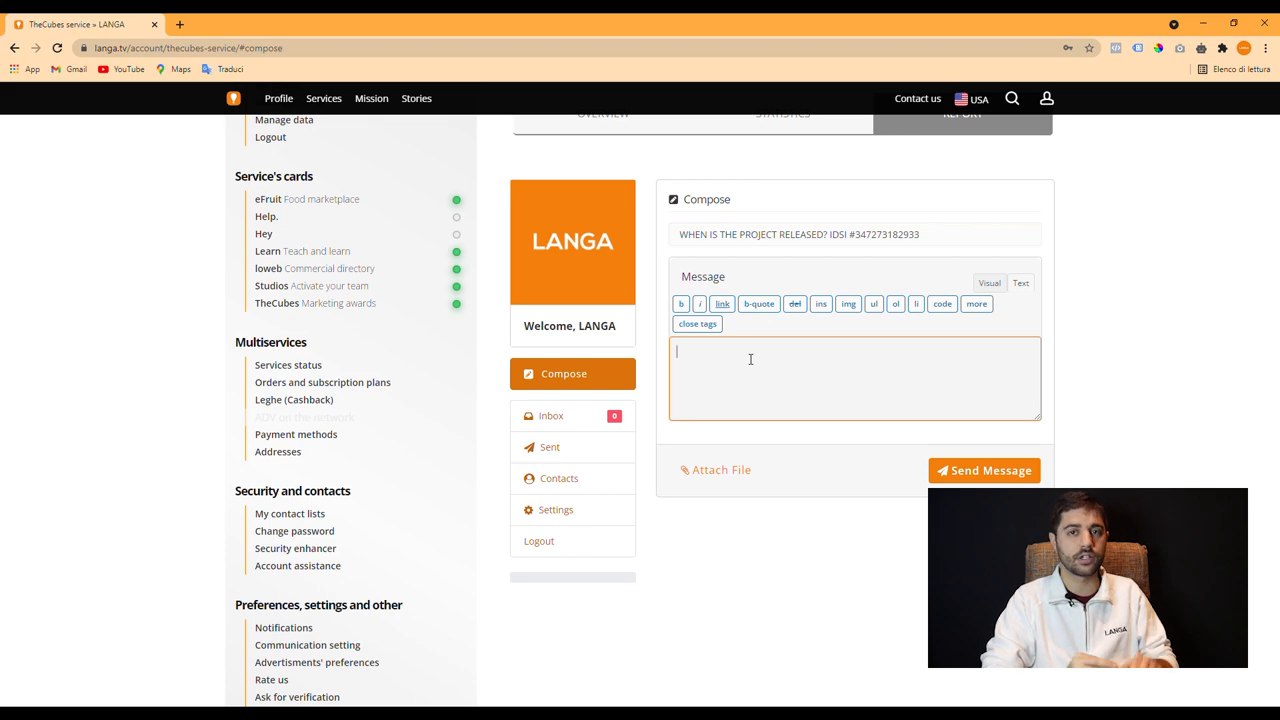
type("Hello,")
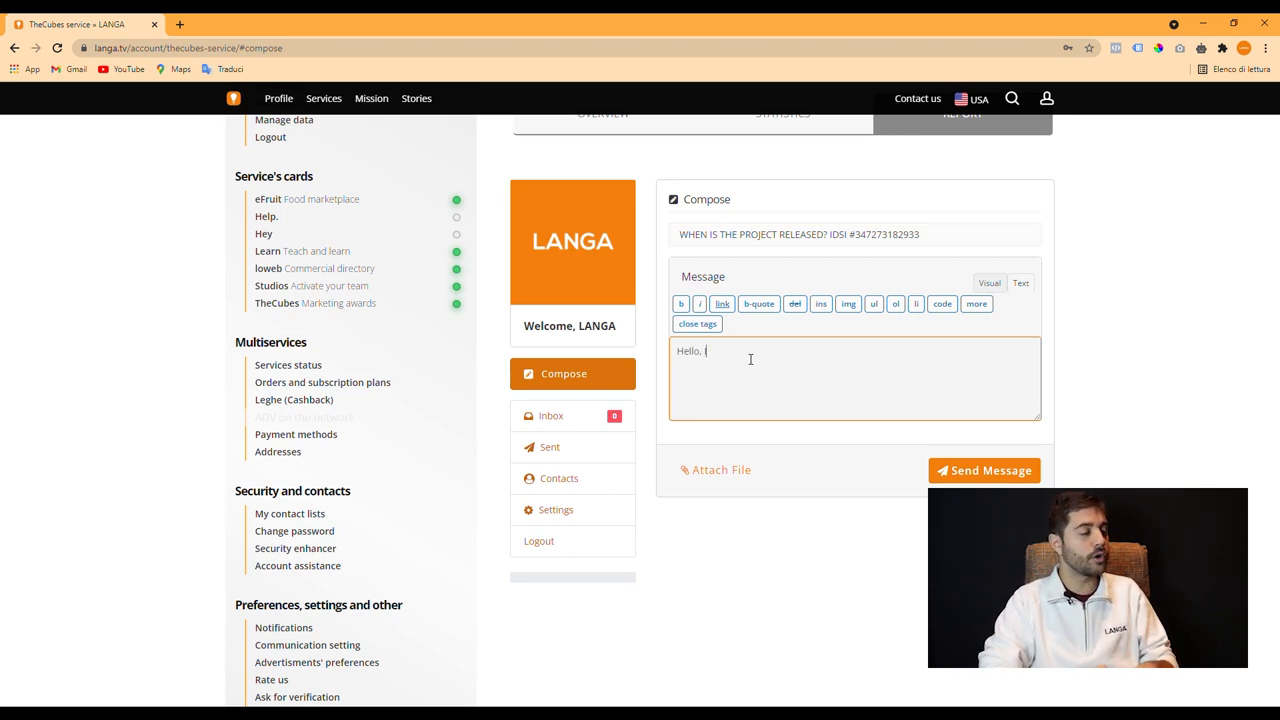
type("wanted to")
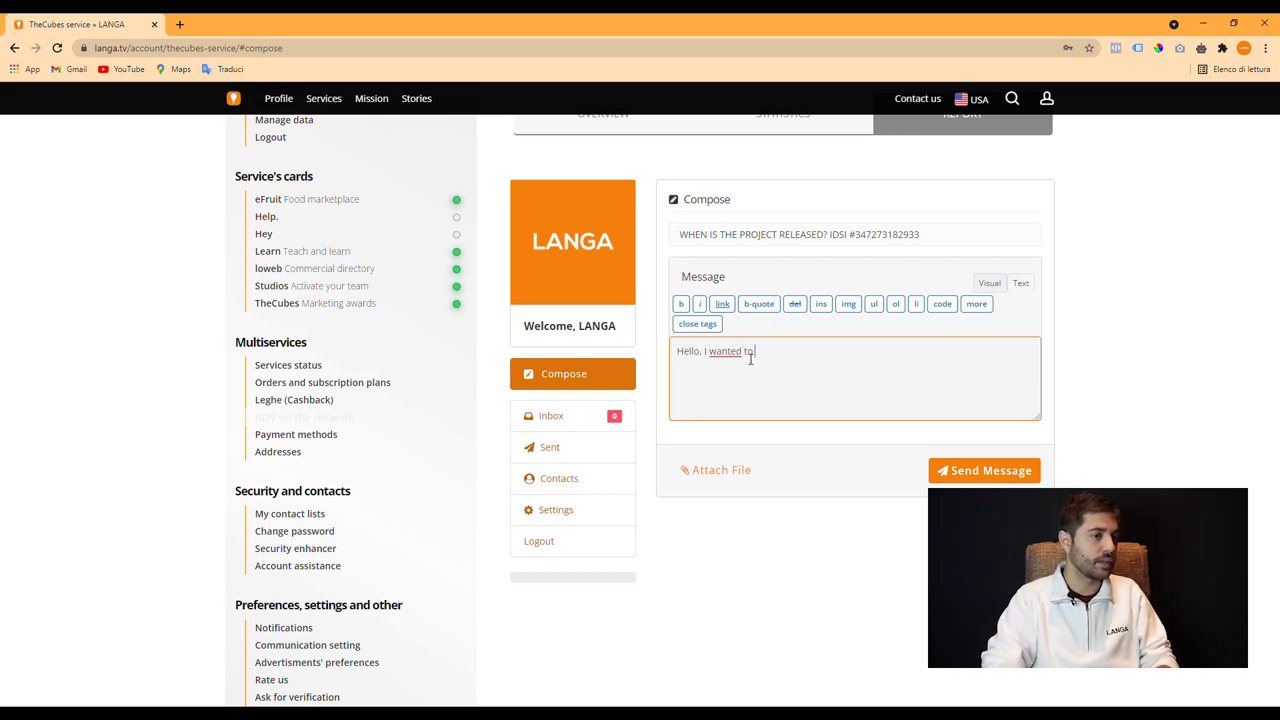
type("know...")
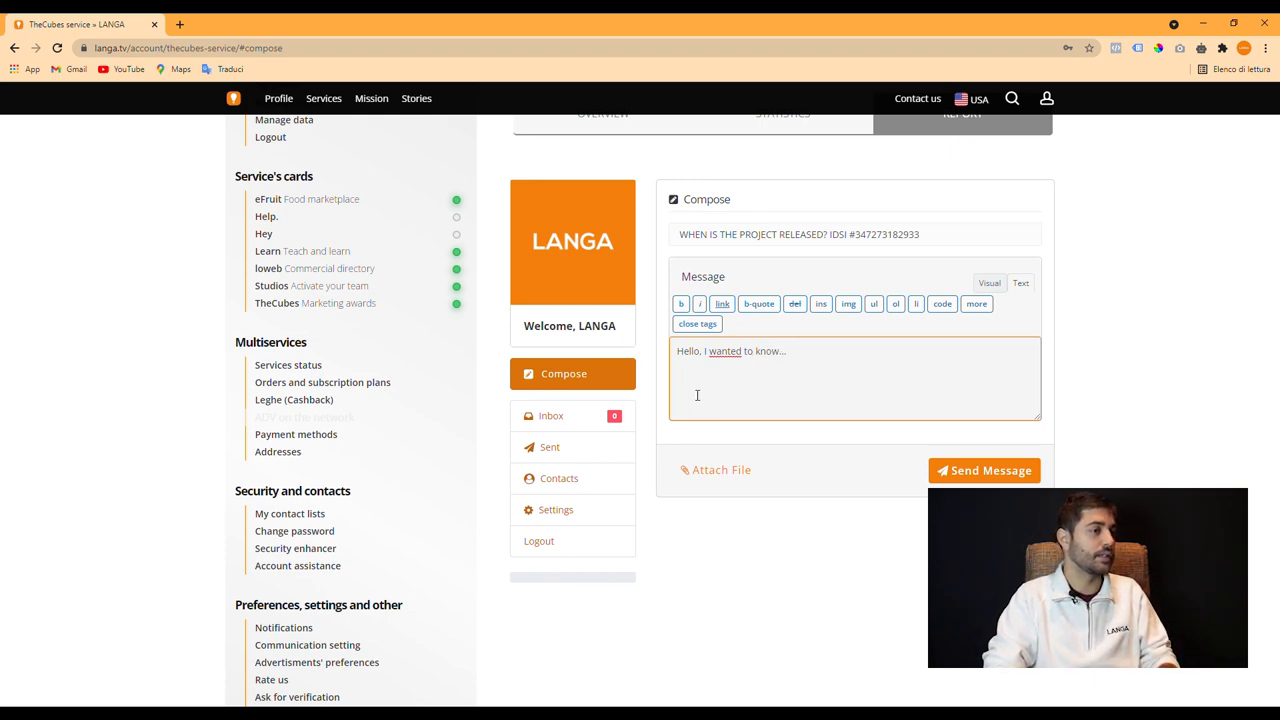
scroll("down", 3)
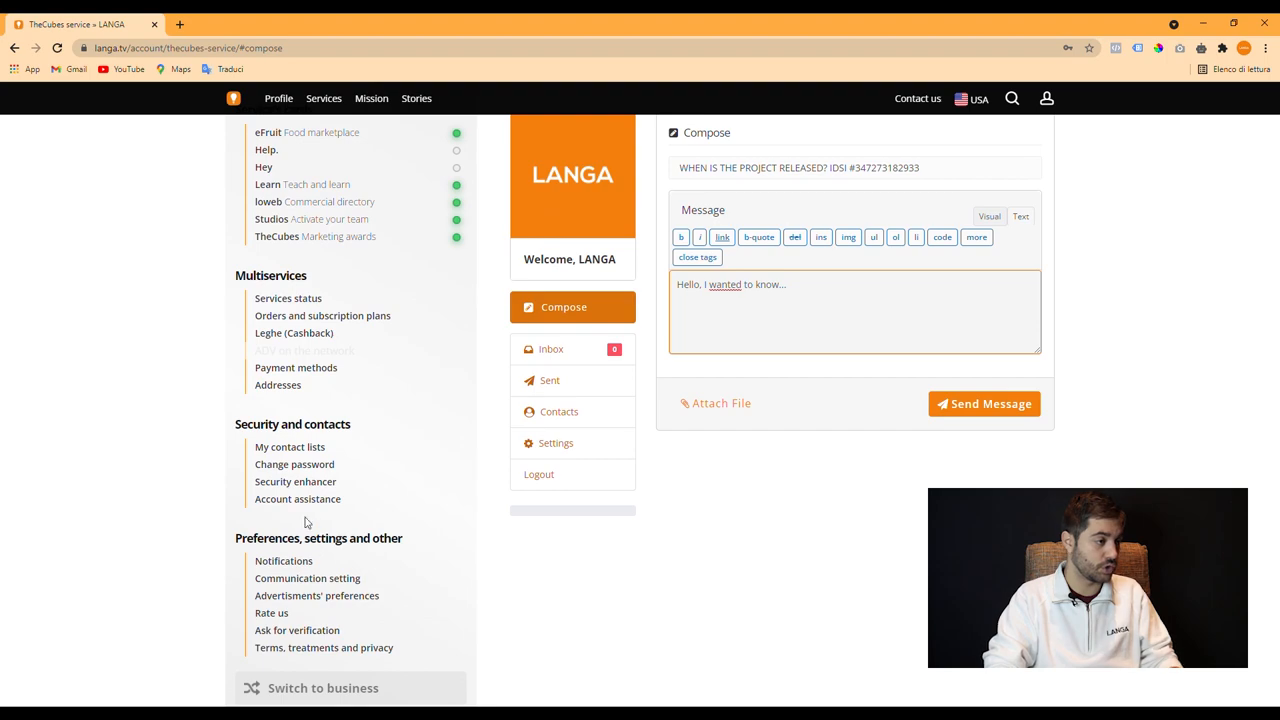
left_click(298, 500)
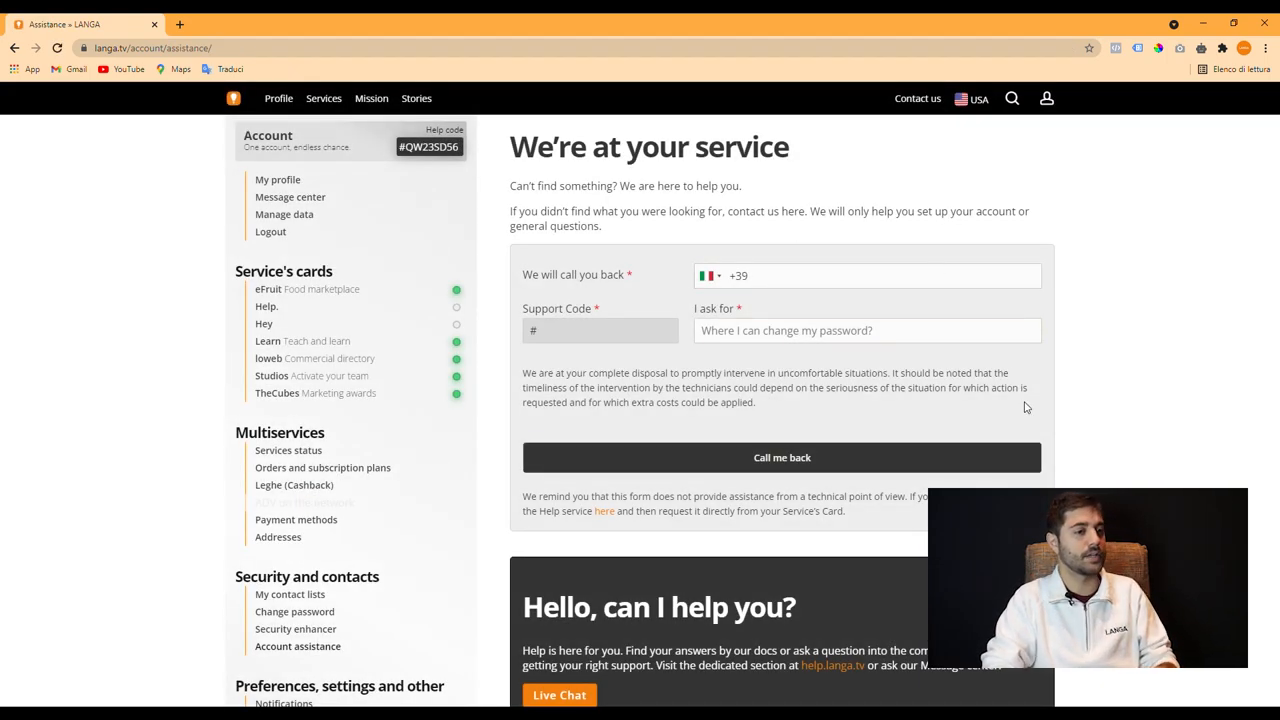
- Enter a callback phone number in the assistance form and head to the Message center
left_click(840, 290)
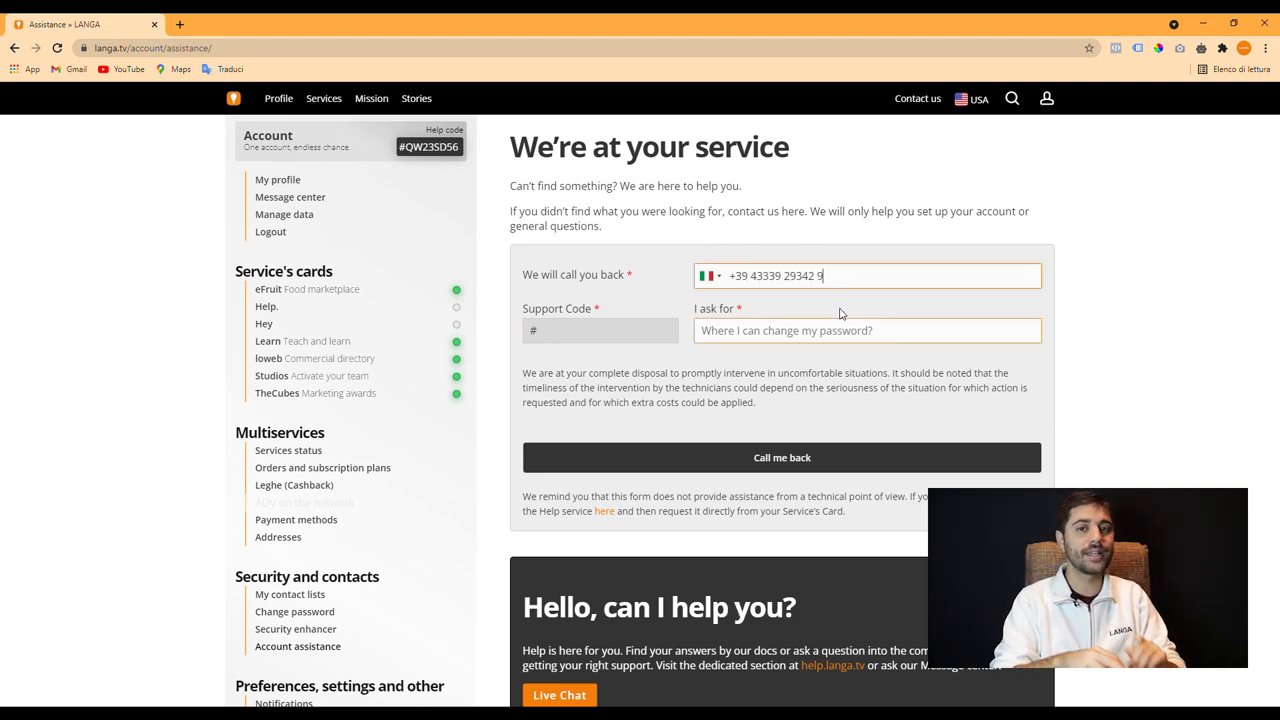
scroll("down", 3)
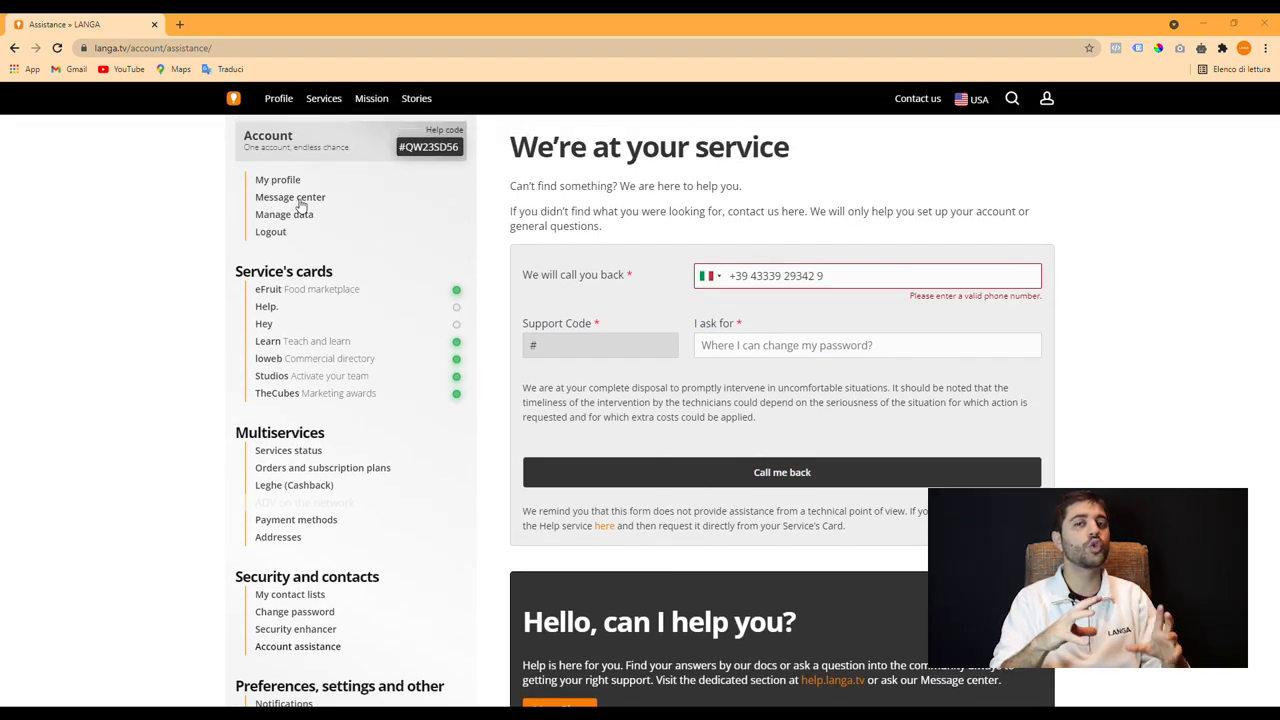
left_click(290, 198)
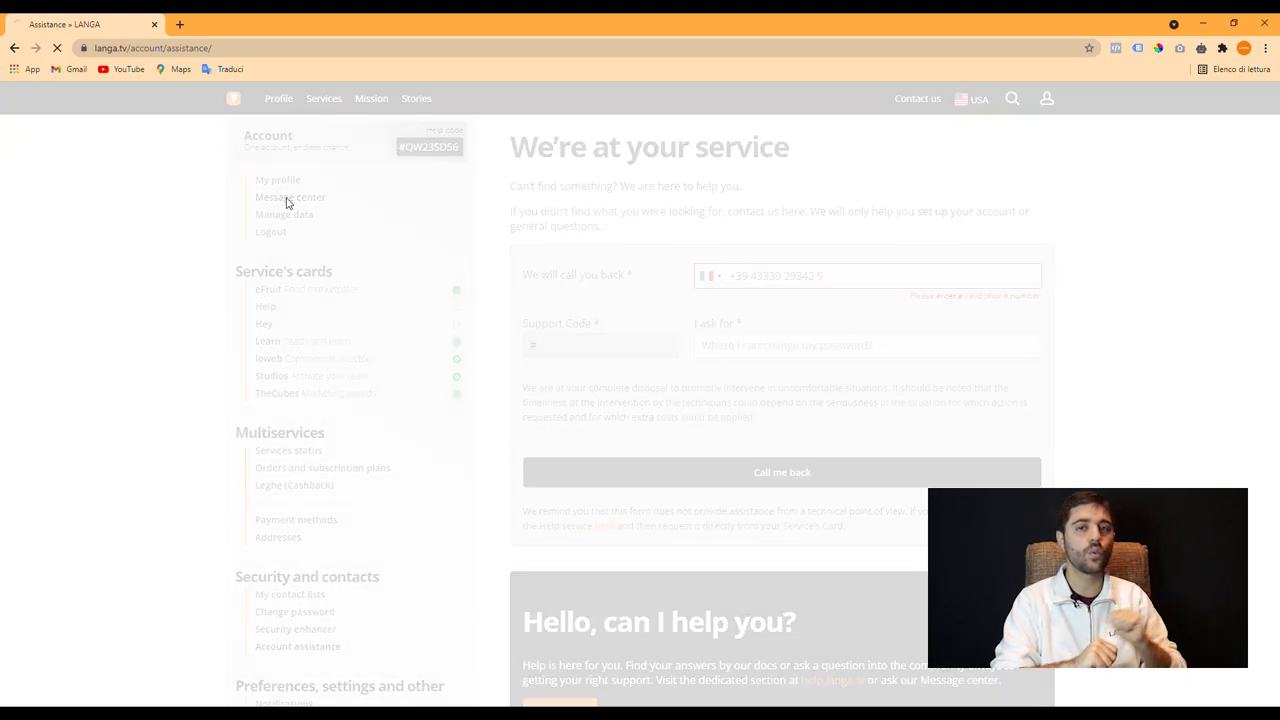
- Send support a chat message about the lost TheCubes card and return to Account assistance
left_click(290, 198)
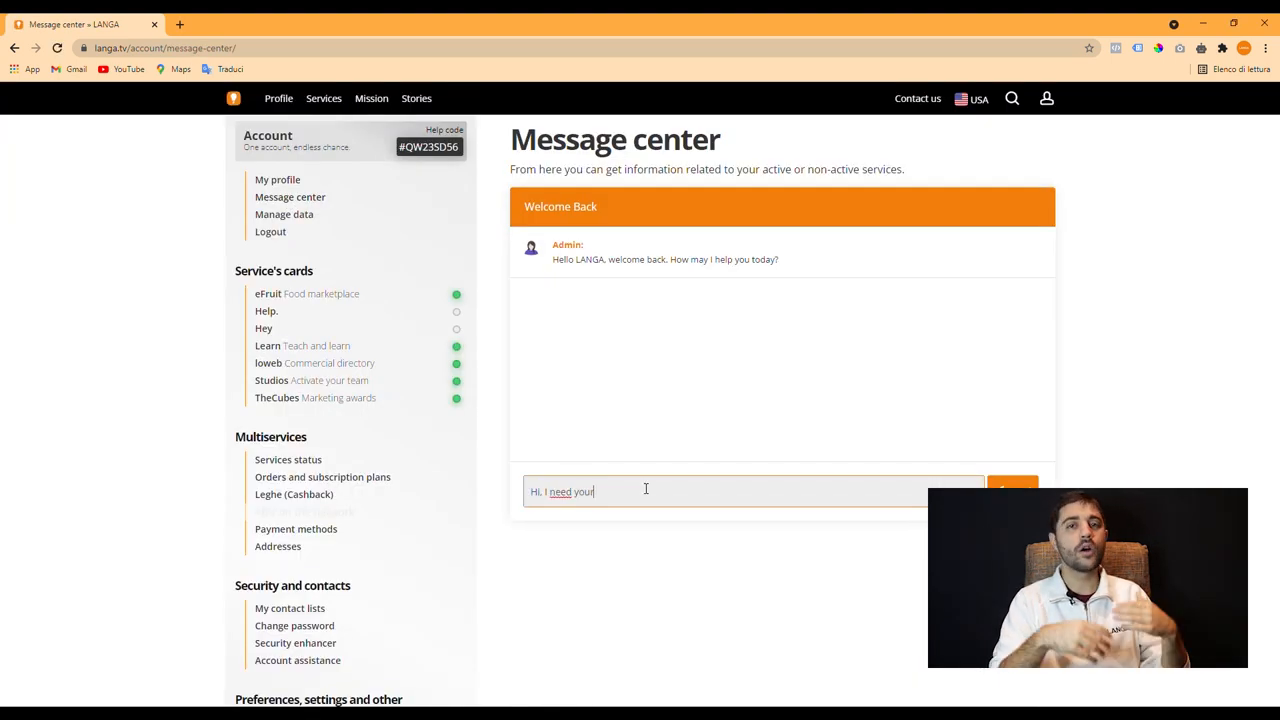
type("assistance because I have lost my TheCubes")
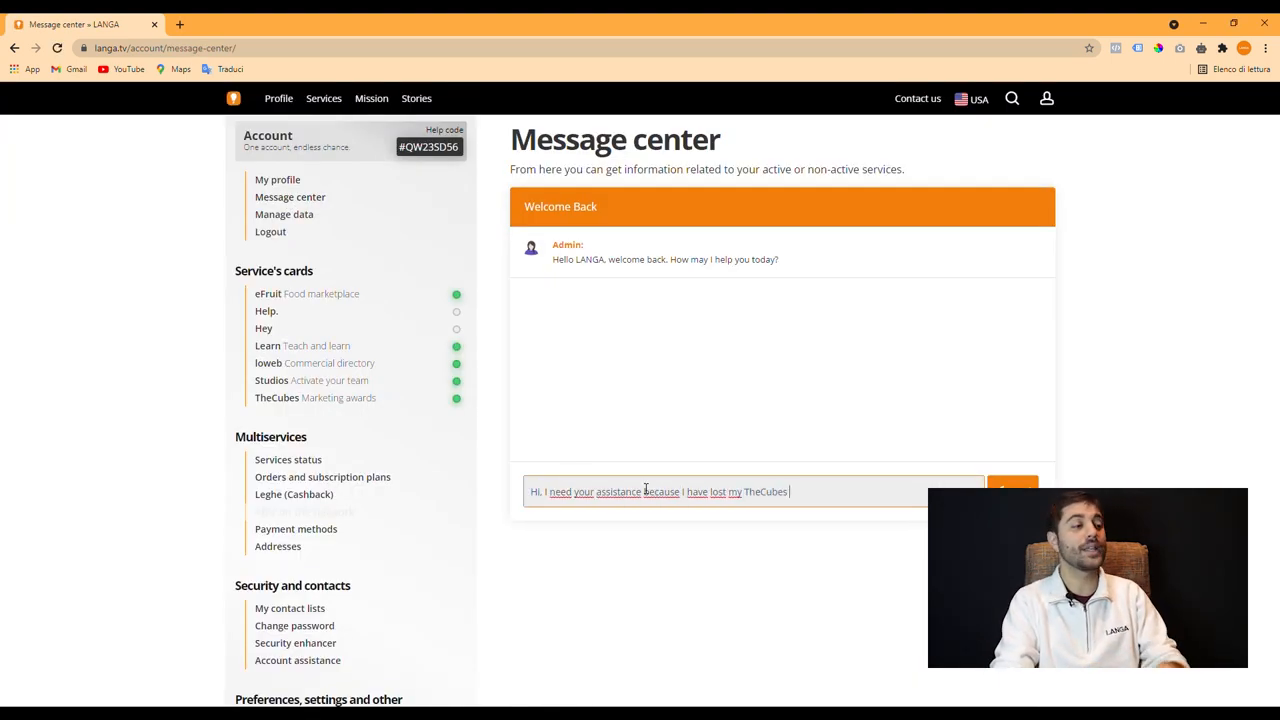
left_click(1012, 492)
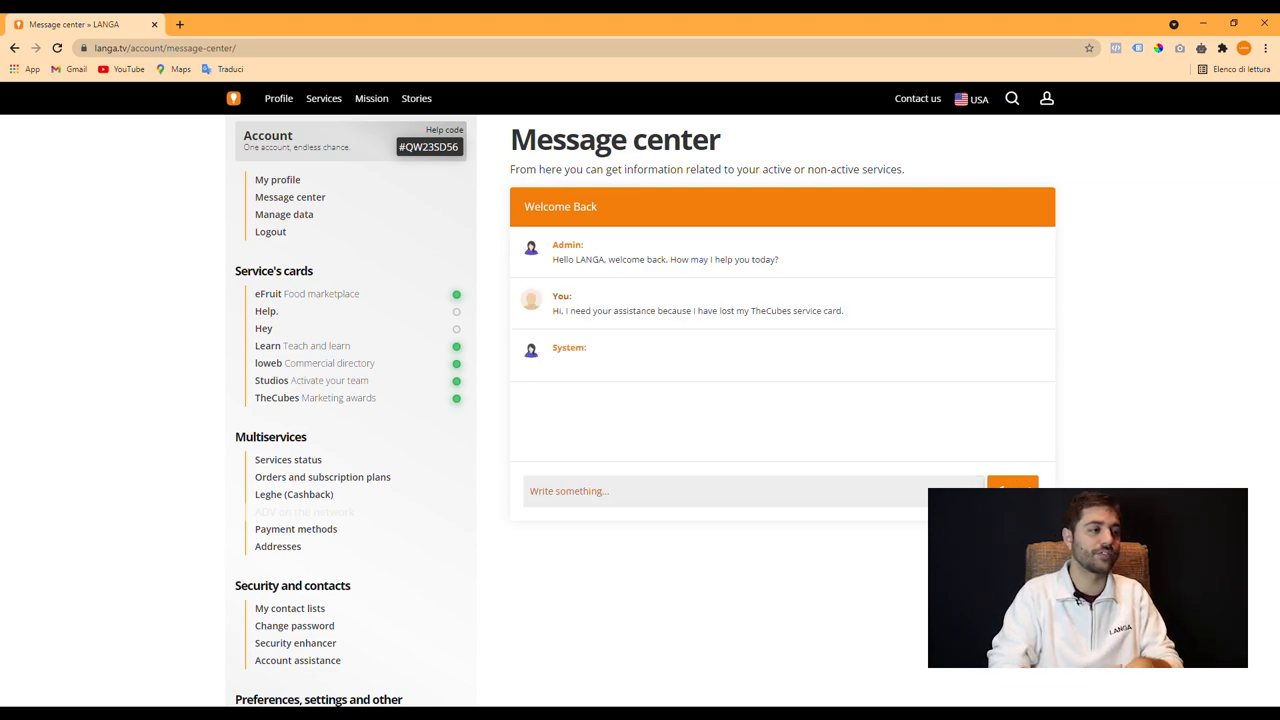
left_click(296, 660)
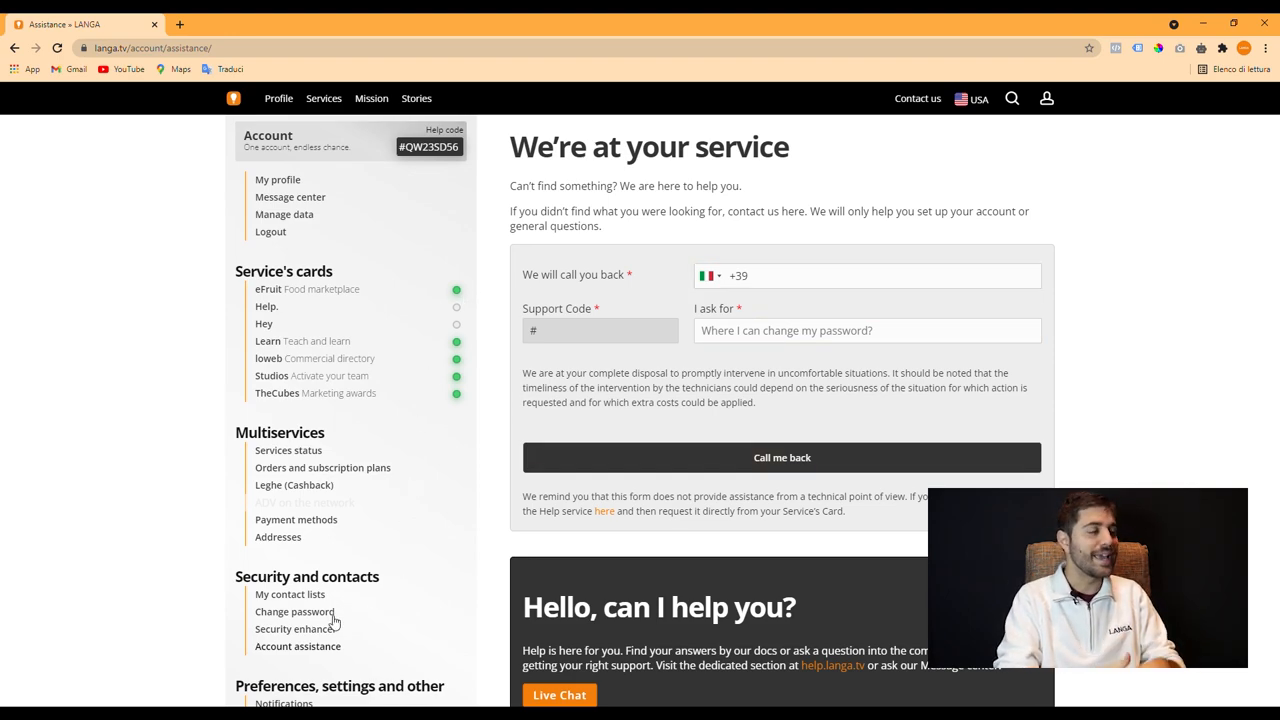
- Show My profile with the Places section listing birth city and visited cities
left_click(322, 614)
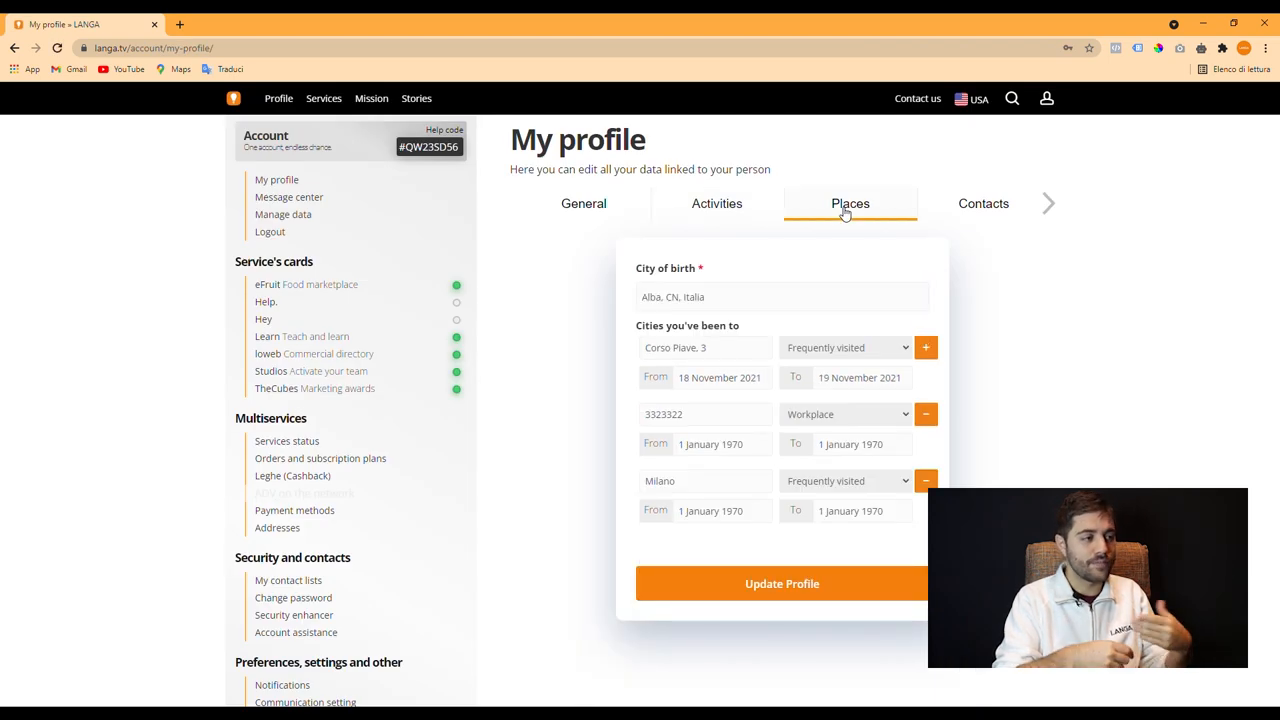
- Review profile Contacts, the PayPal and Bank payment methods with account holder, then return to Account
left_click(984, 204)
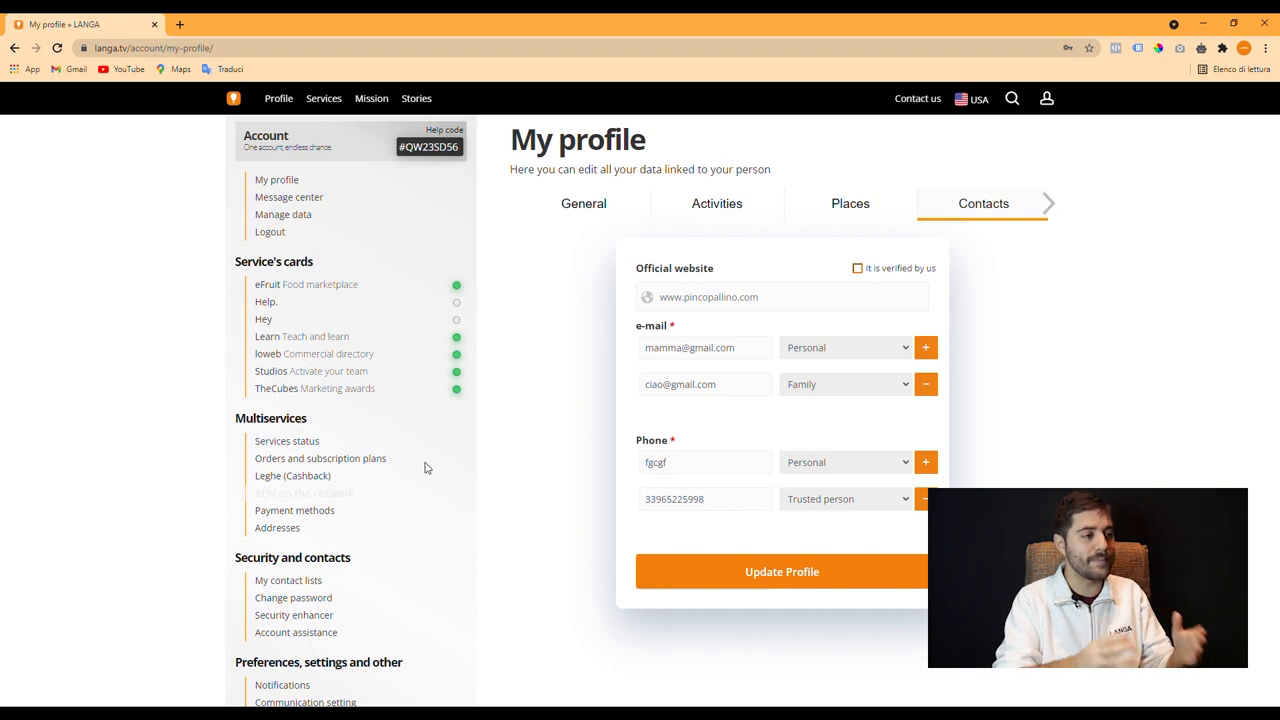
left_click(294, 510)
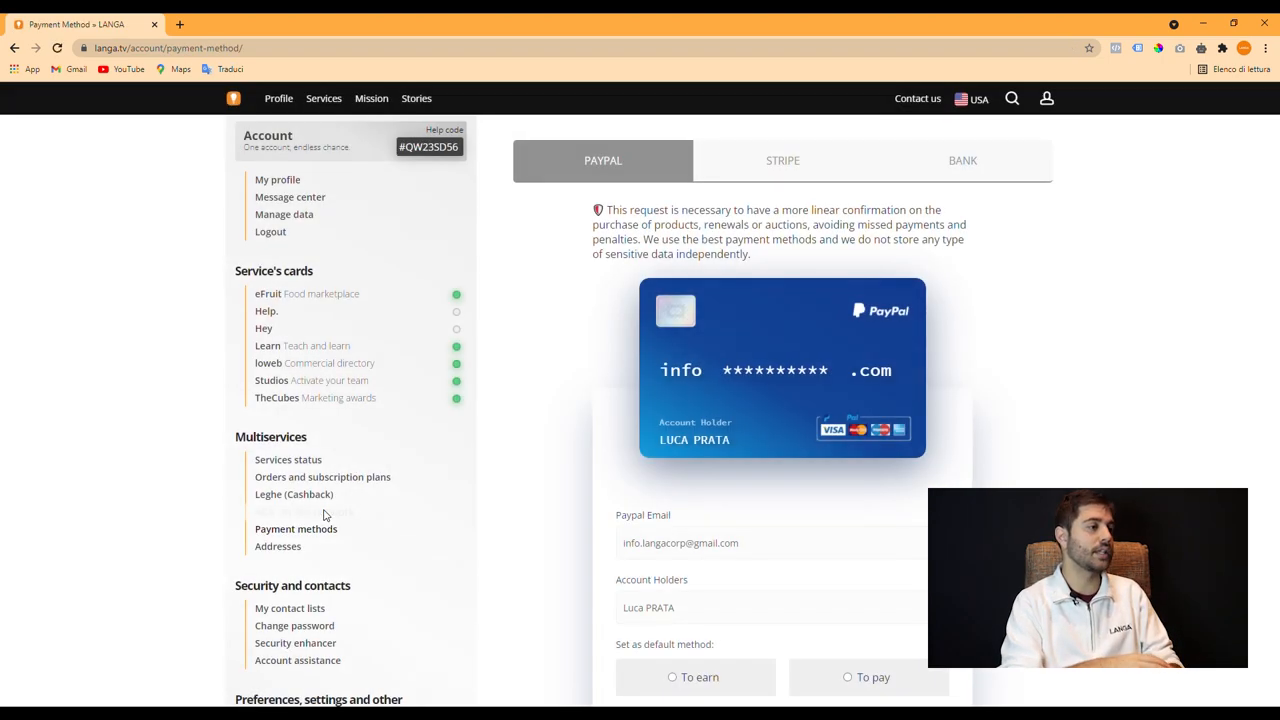
scroll("down", 3)
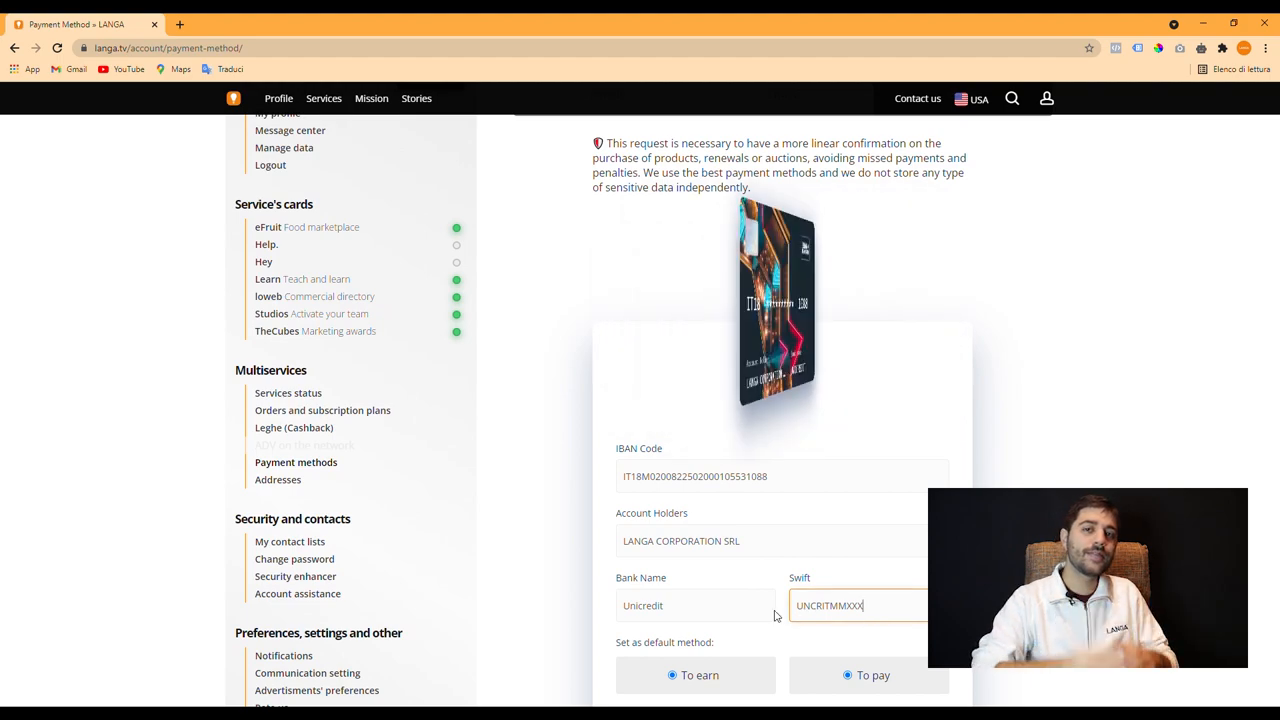
left_click(770, 540)
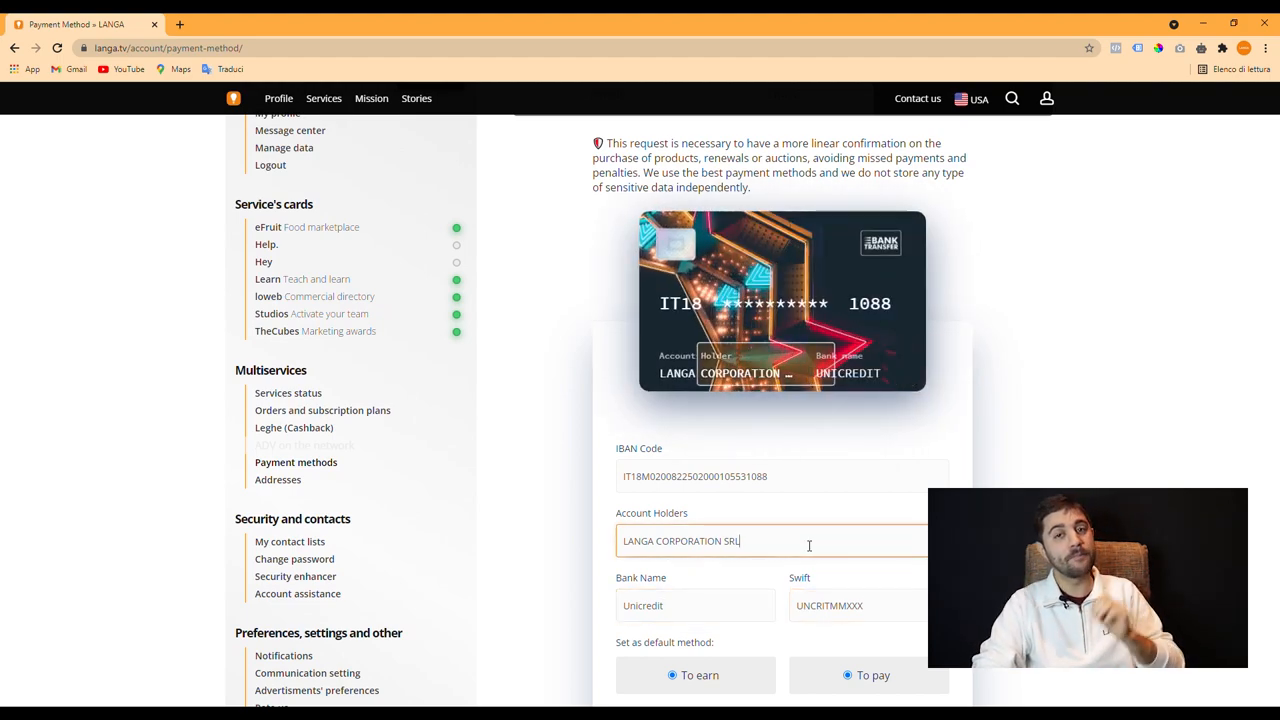
left_click(782, 476)
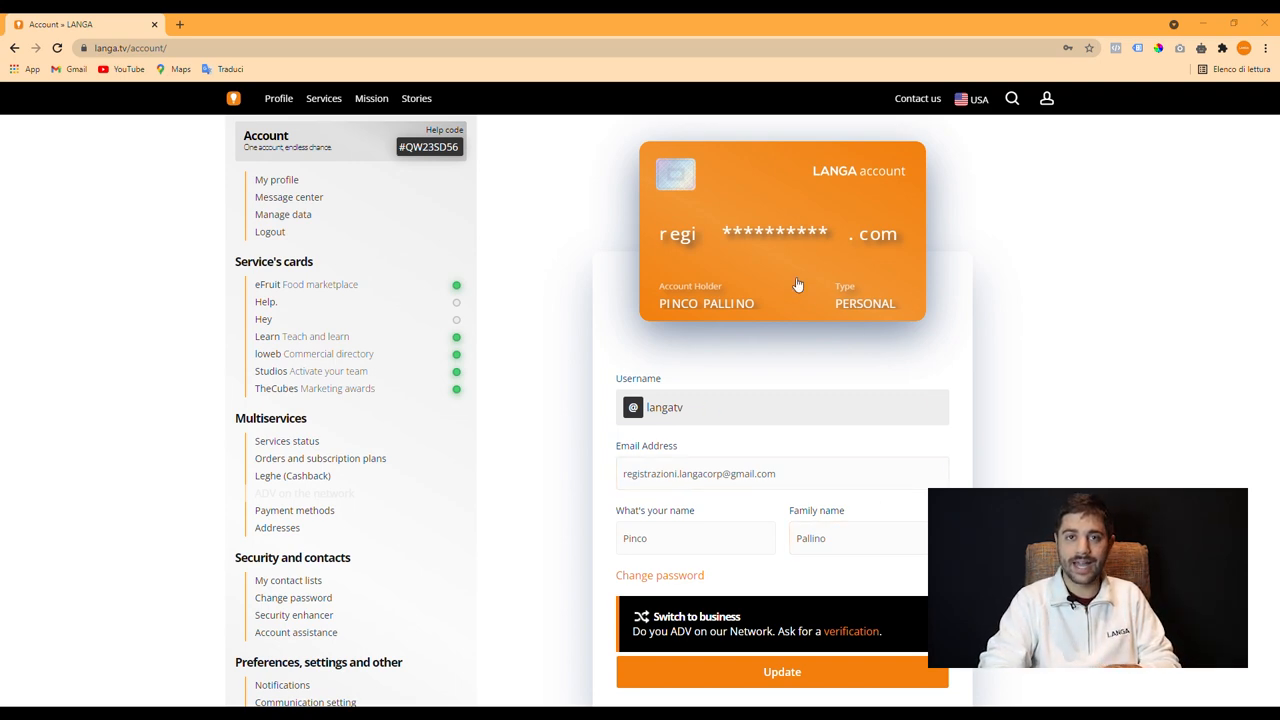
mouse_move(688, 312)
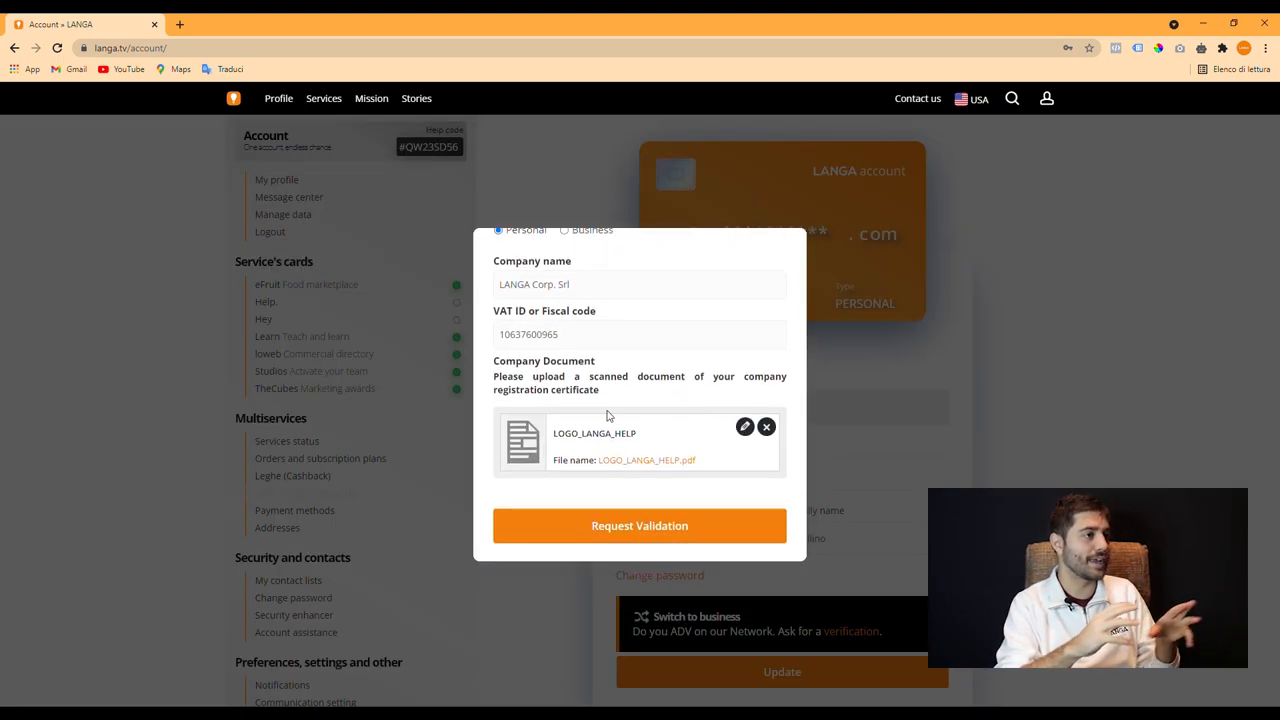
mouse_move(576, 448)
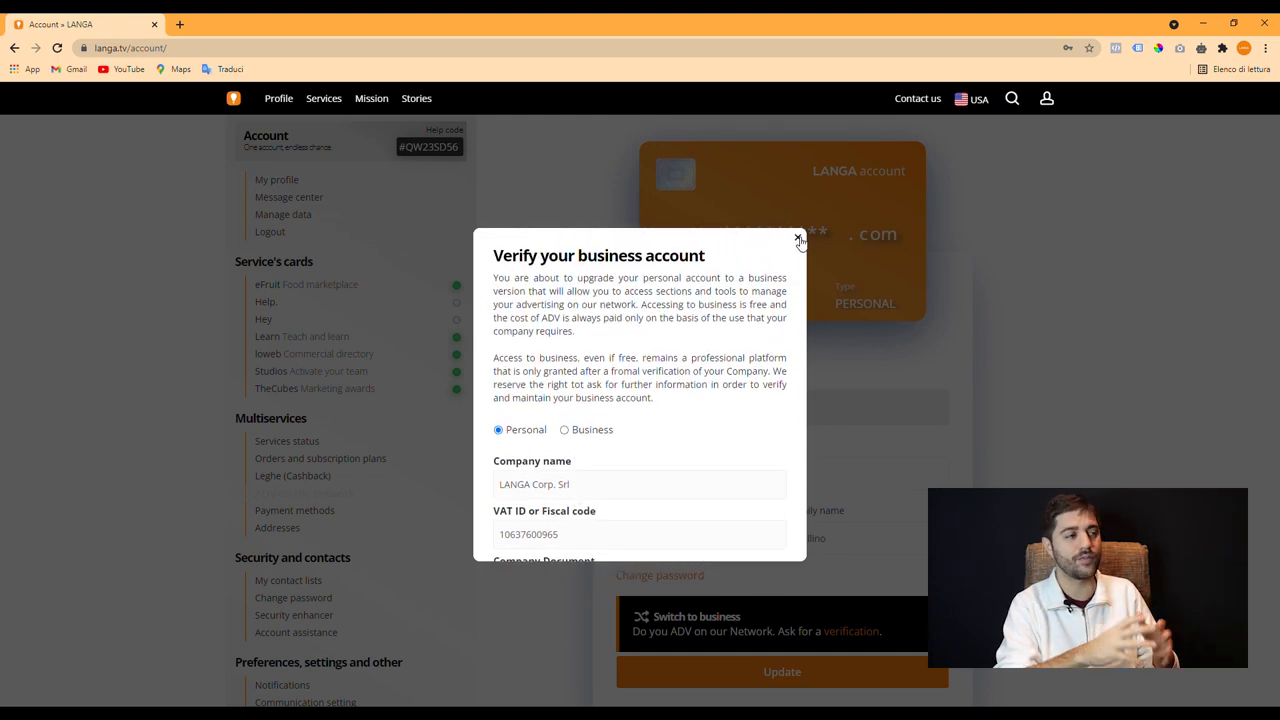
- Dismiss the business verification request to reach the Business dashboard
left_click(798, 240)
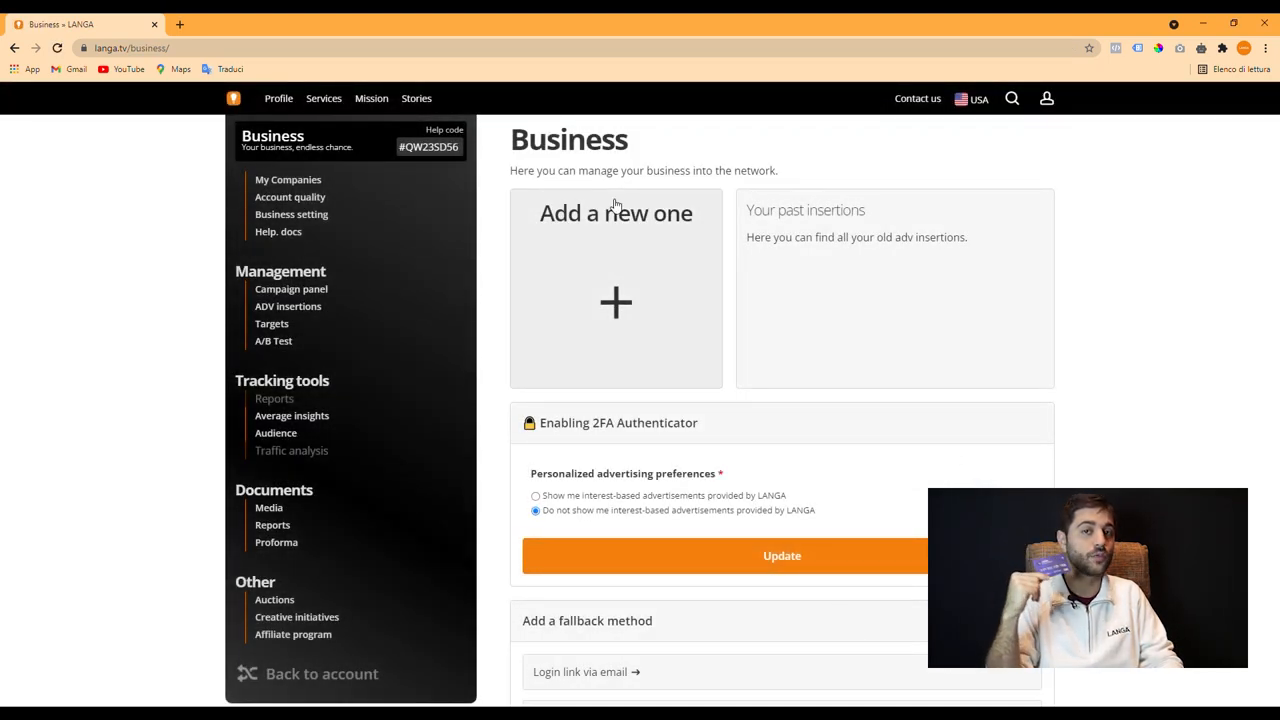
mouse_move(384, 294)
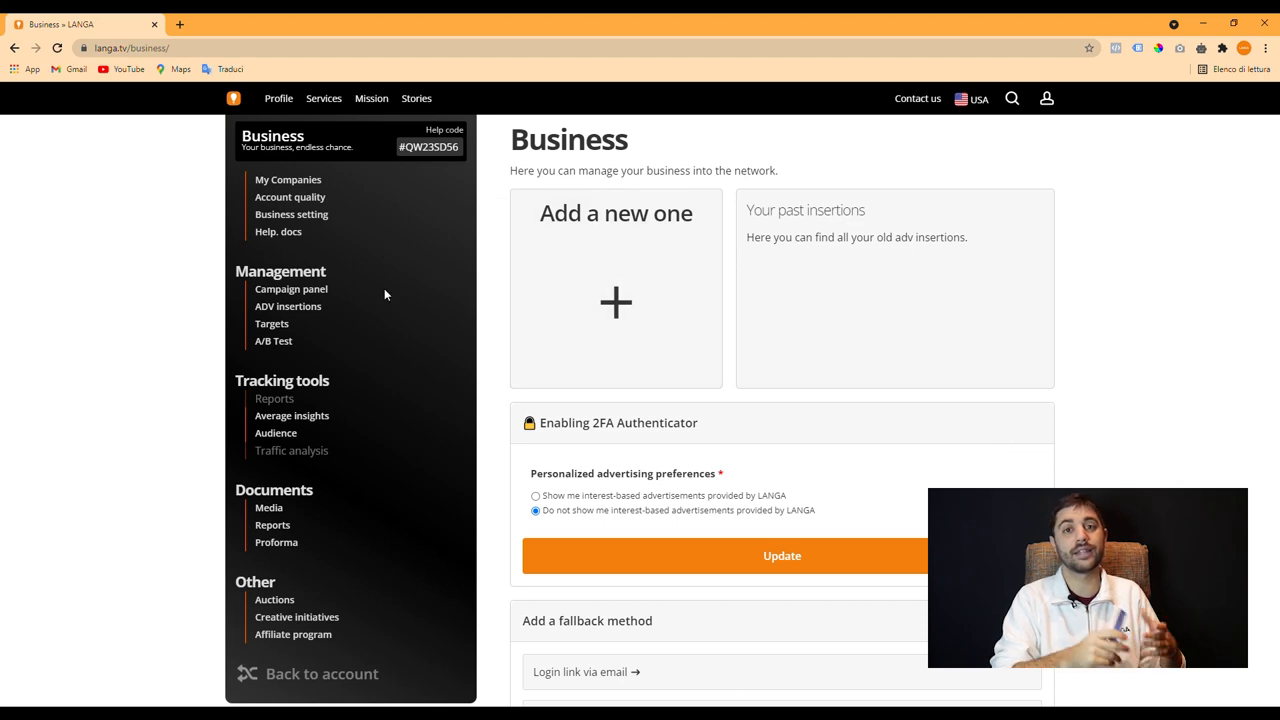